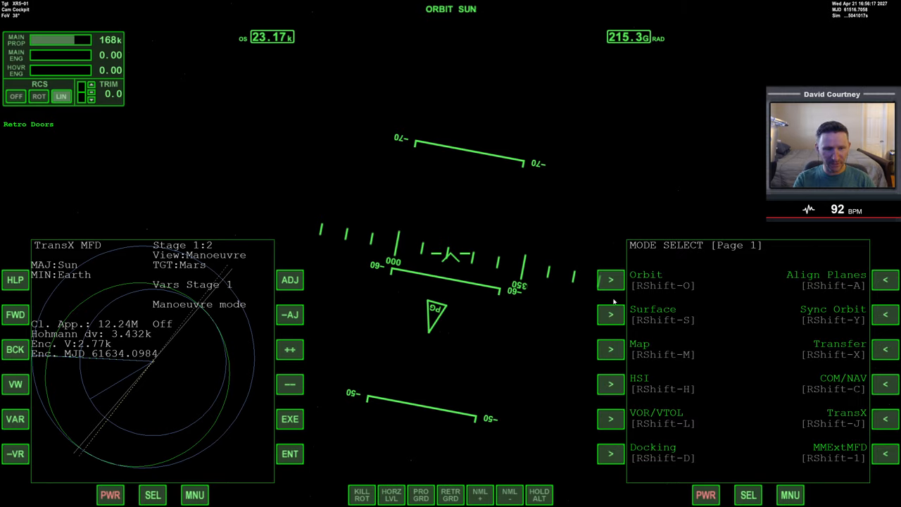
Show the ship's orbit relative to Mars on the right MFD with Phobos targeted.
{"action": "left_click", "coordinate": [610, 279]}
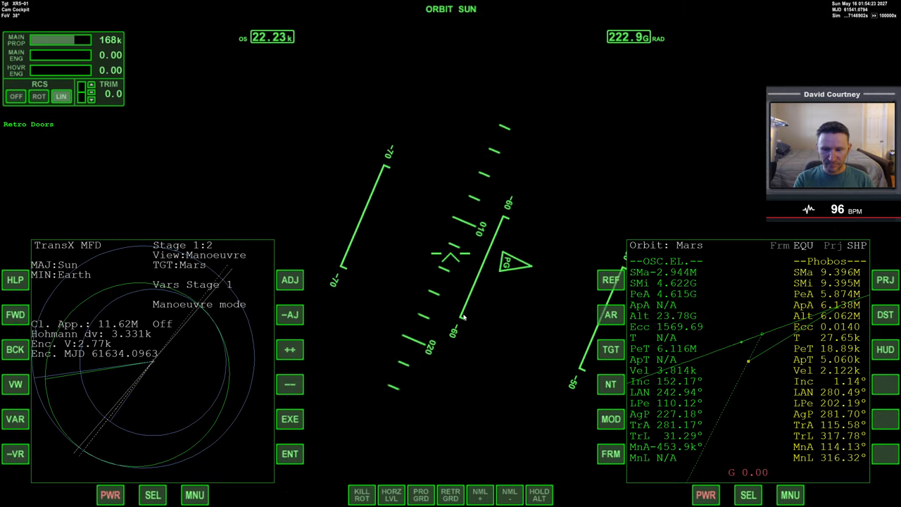
Advance TransX to the Stage 2 Mars encounter showing 3.142M minimum altitude and 936.8 capture delta.
{"action": "left_click", "coordinate": [14, 314]}
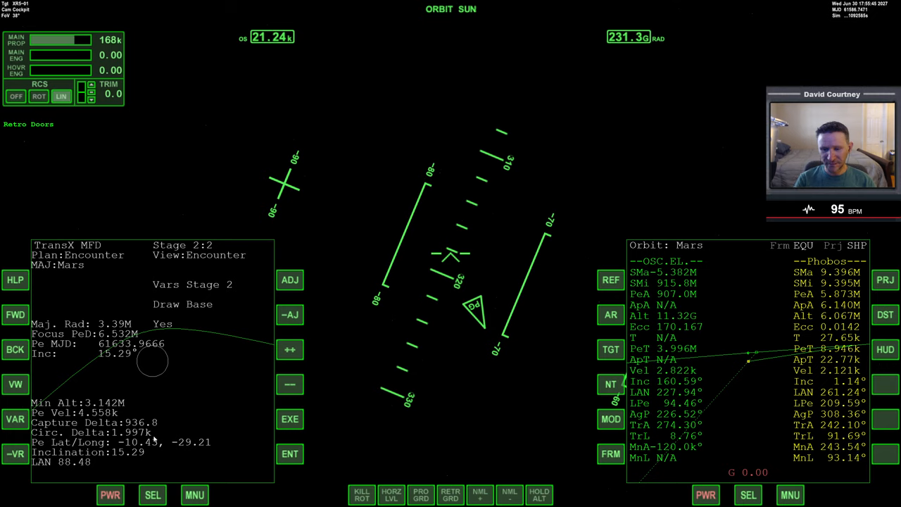
{"action": "mouse_move", "coordinate": [316, 376]}
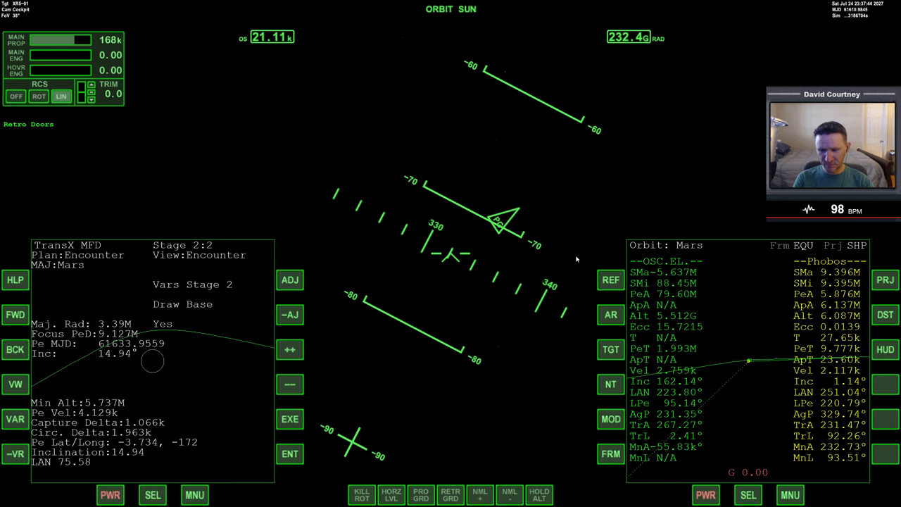
{"action": "mouse_move", "coordinate": [401, 386]}
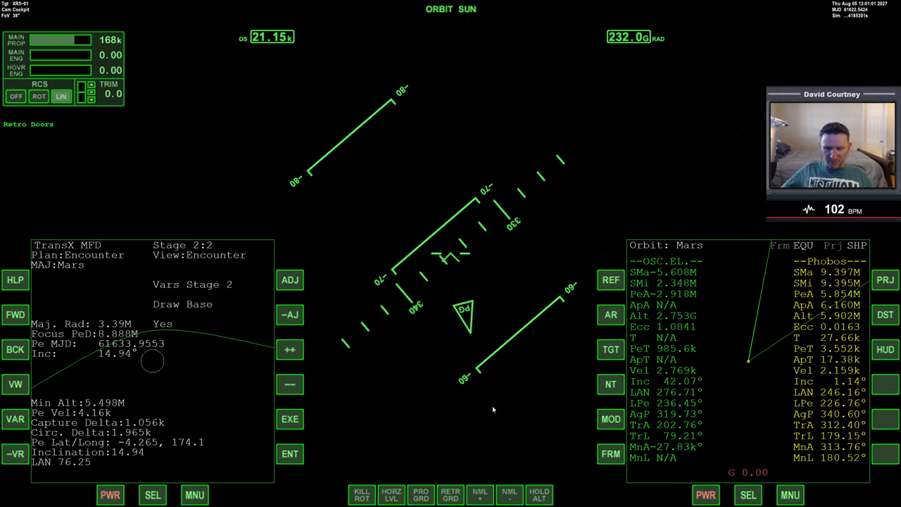
{"action": "mouse_move", "coordinate": [578, 418]}
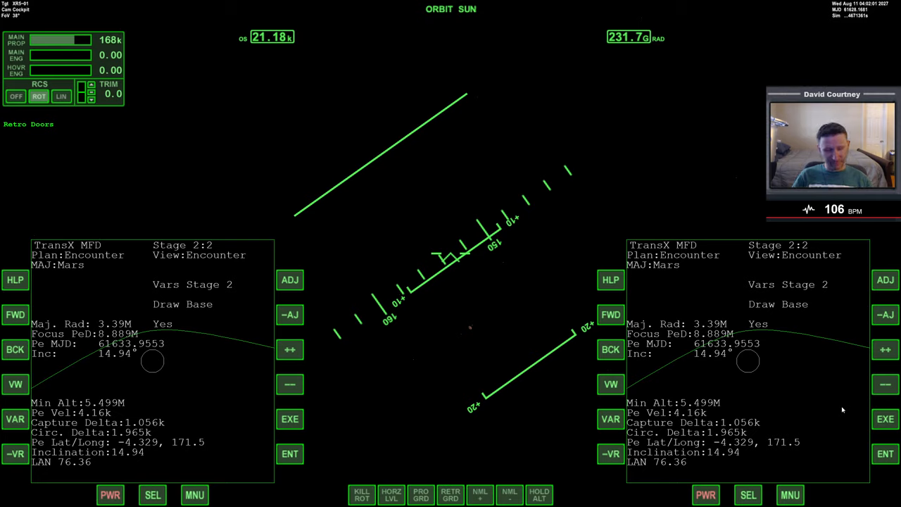
{"action": "mouse_move", "coordinate": [489, 380]}
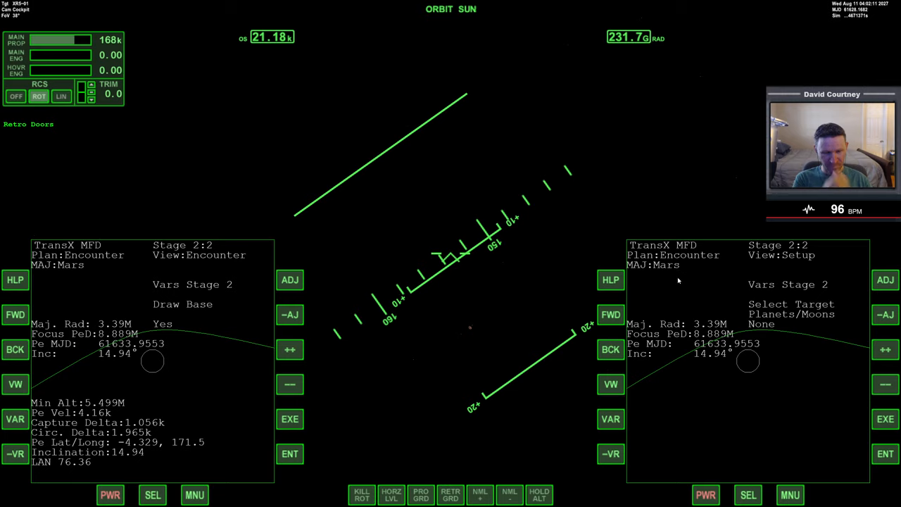
Target Phobos for the Mars encounter and return the left display to the Stage 1 manoeuvre plan.
{"action": "left_click", "coordinate": [884, 350]}
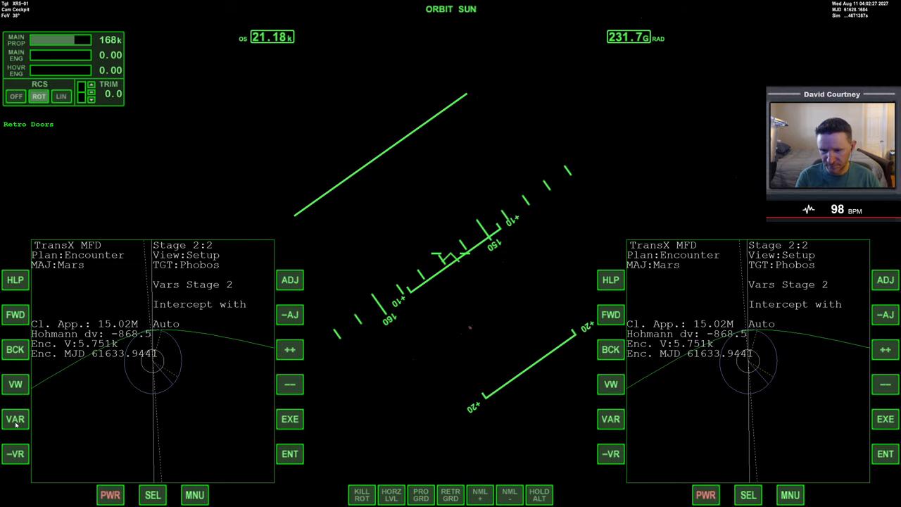
{"action": "left_click", "coordinate": [14, 420]}
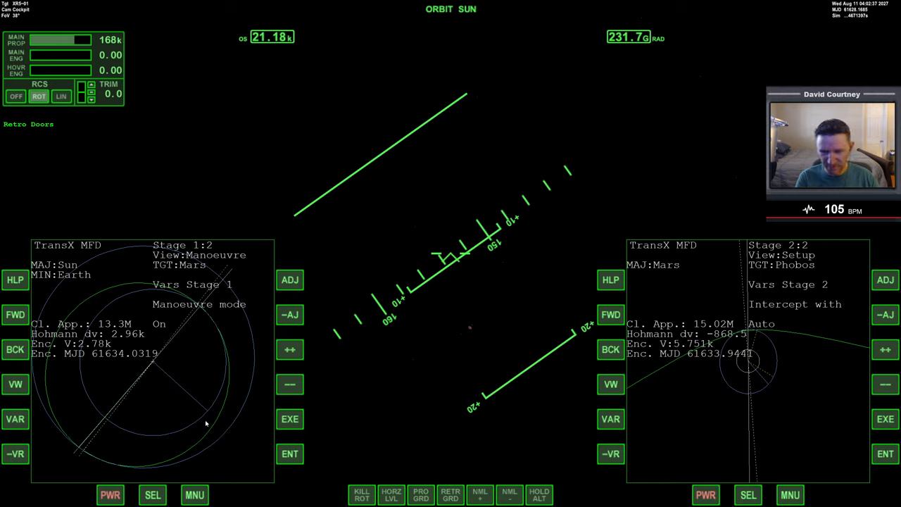
Select prograde velocity in the Stage 1 plan and scale the Phobos encounter view to the target.
{"action": "left_click", "coordinate": [15, 419]}
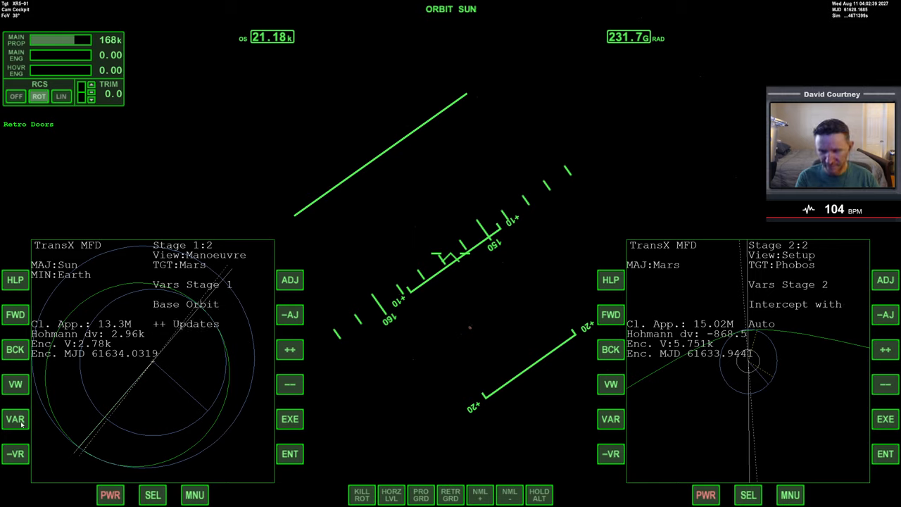
{"action": "left_click", "coordinate": [16, 420]}
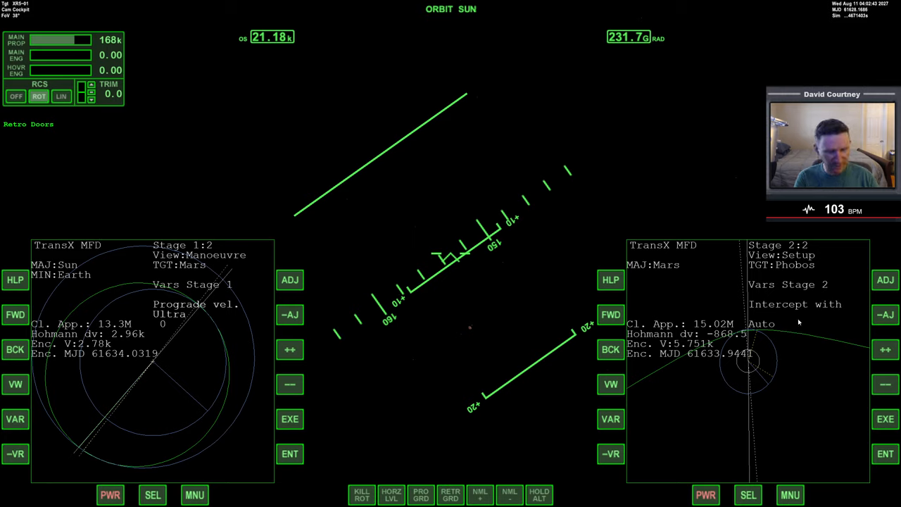
{"action": "mouse_move", "coordinate": [609, 406]}
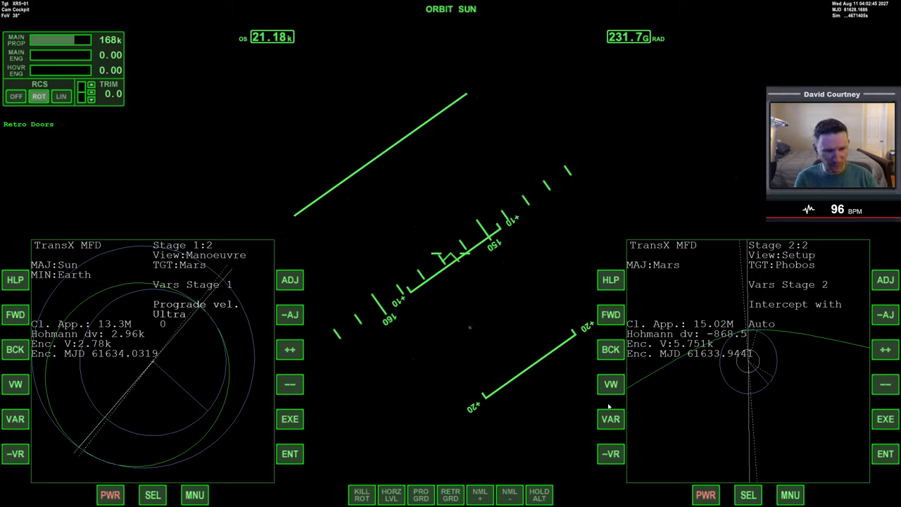
{"action": "left_click", "coordinate": [611, 420]}
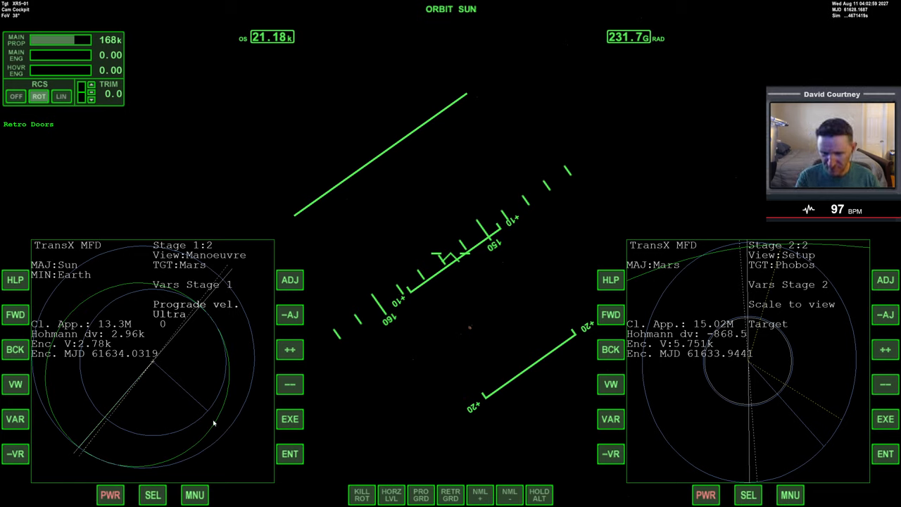
{"action": "mouse_move", "coordinate": [258, 426]}
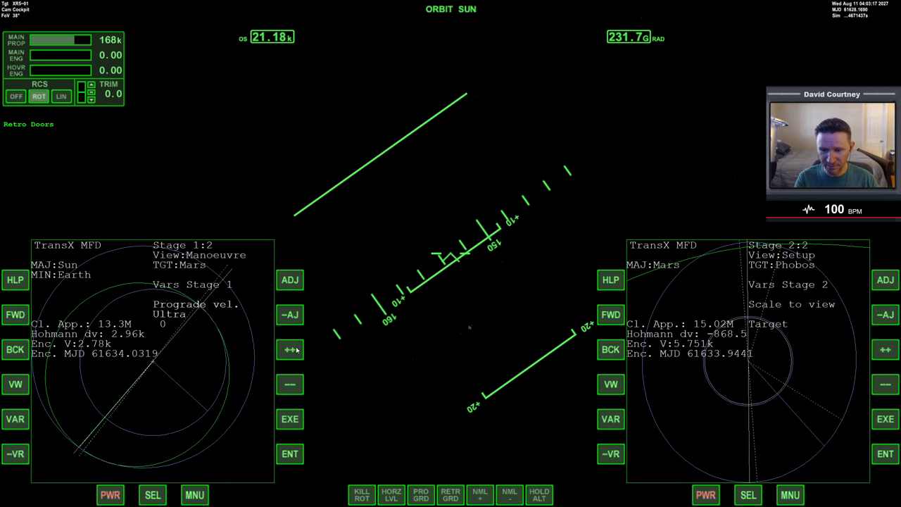
Fine-step prograde velocity back to zero, then select manoeuvre date 61628.1685 at Hyper resolution.
{"action": "left_click", "coordinate": [290, 349]}
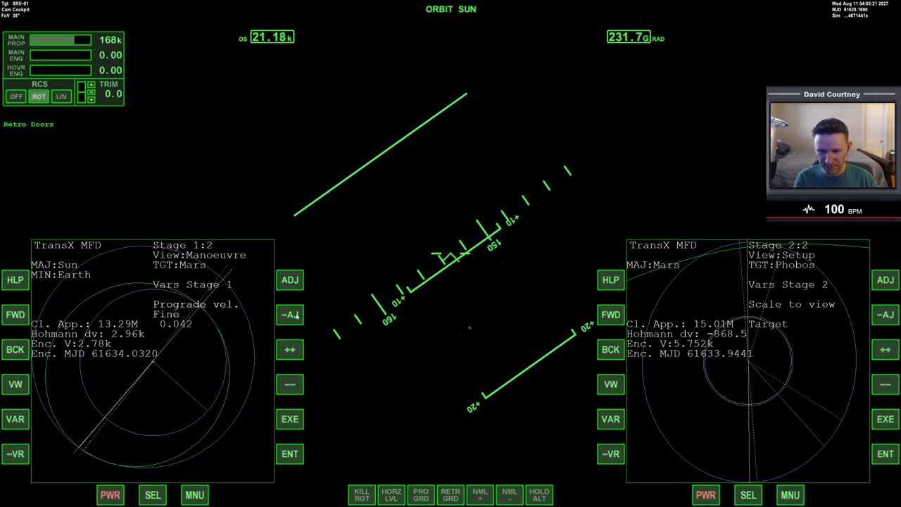
{"action": "left_click", "coordinate": [290, 349]}
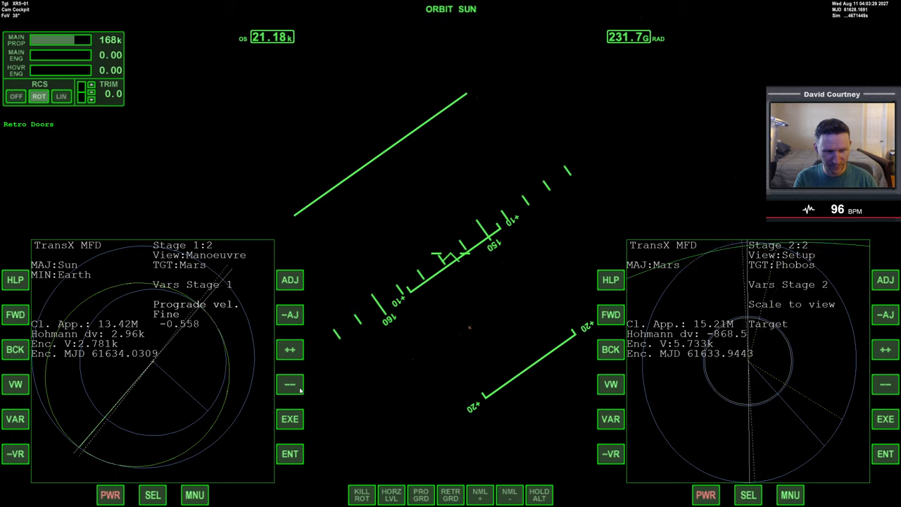
{"action": "mouse_move", "coordinate": [296, 310]}
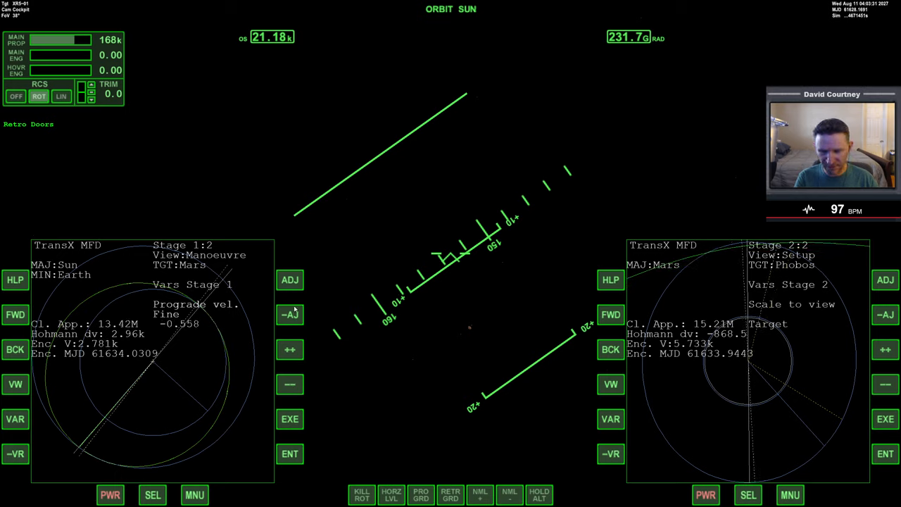
{"action": "left_click", "coordinate": [290, 279]}
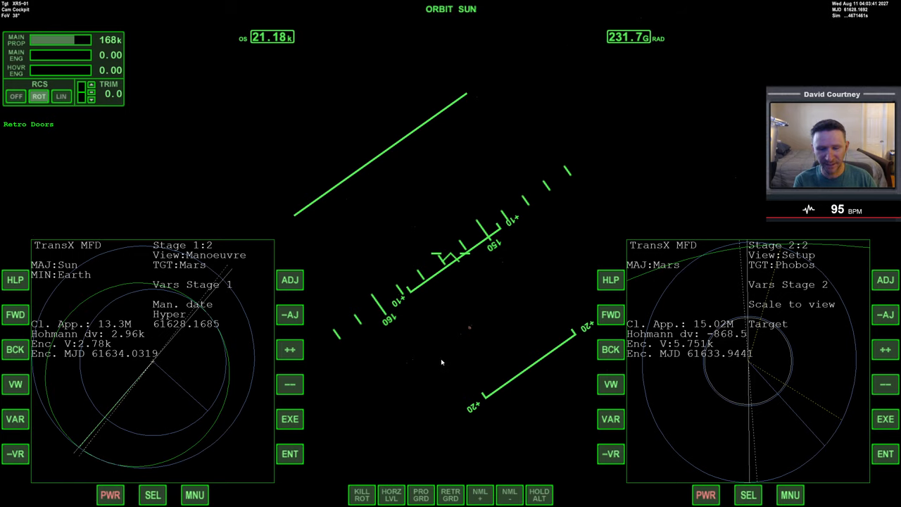
Nudge the manoeuvre date later and set outward velocity to -1.011, Phobos approach 15.35M.
{"action": "left_click", "coordinate": [290, 349]}
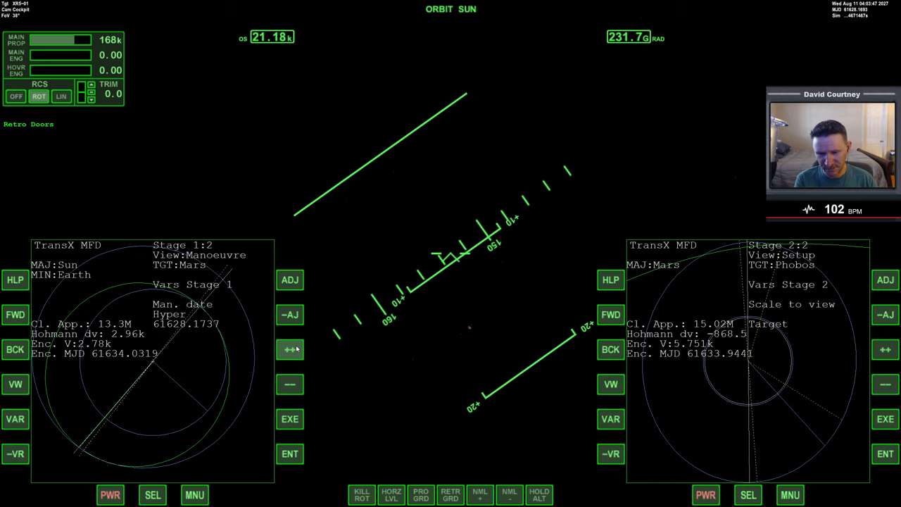
{"action": "left_click", "coordinate": [290, 349]}
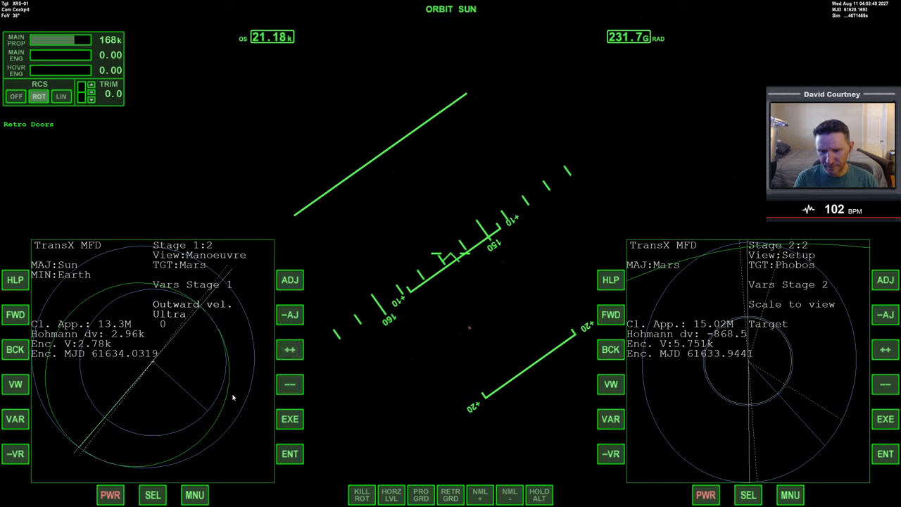
{"action": "left_click", "coordinate": [290, 349]}
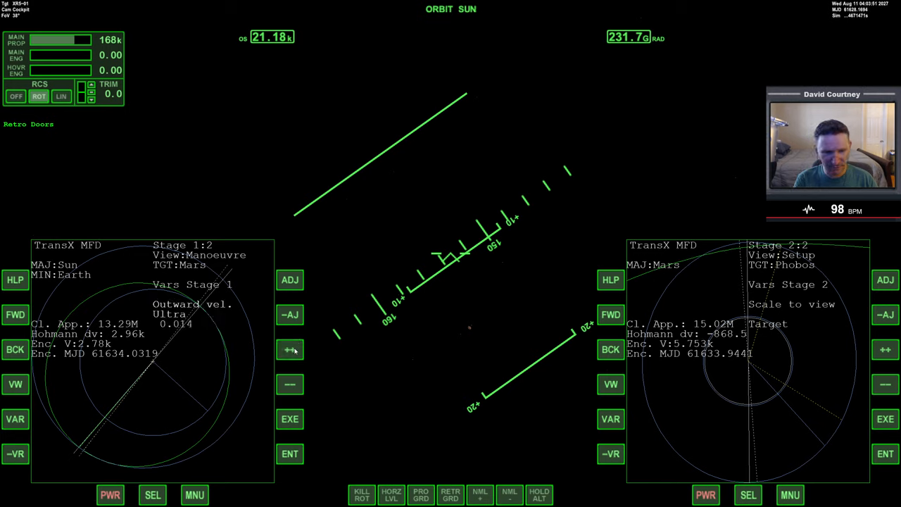
{"action": "left_click", "coordinate": [290, 350]}
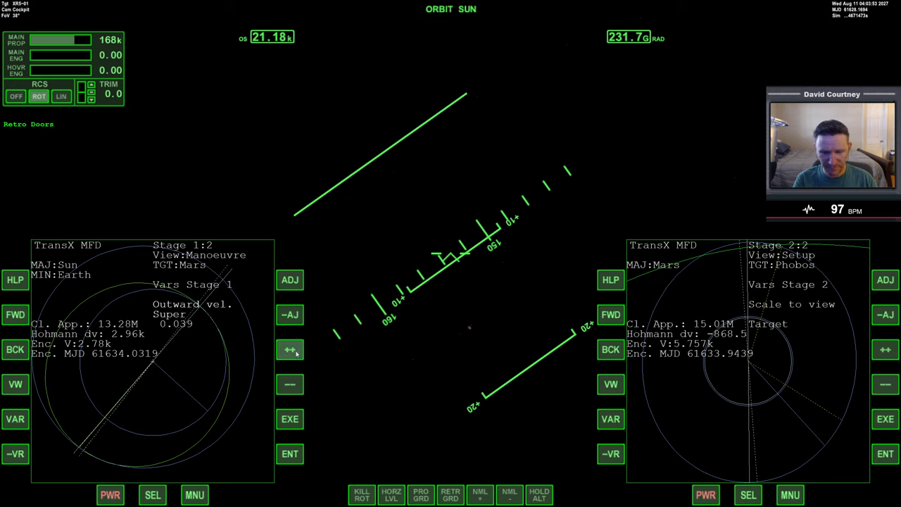
{"action": "left_click", "coordinate": [290, 349]}
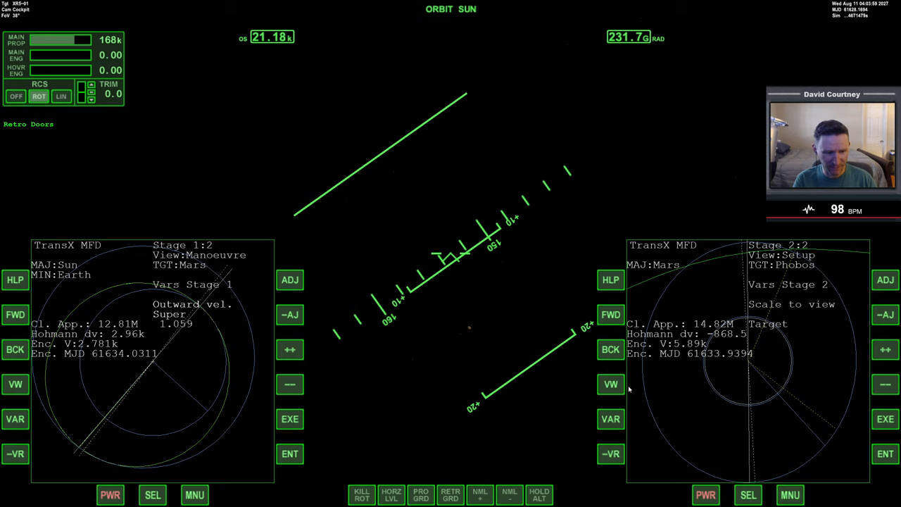
{"action": "left_click", "coordinate": [611, 454]}
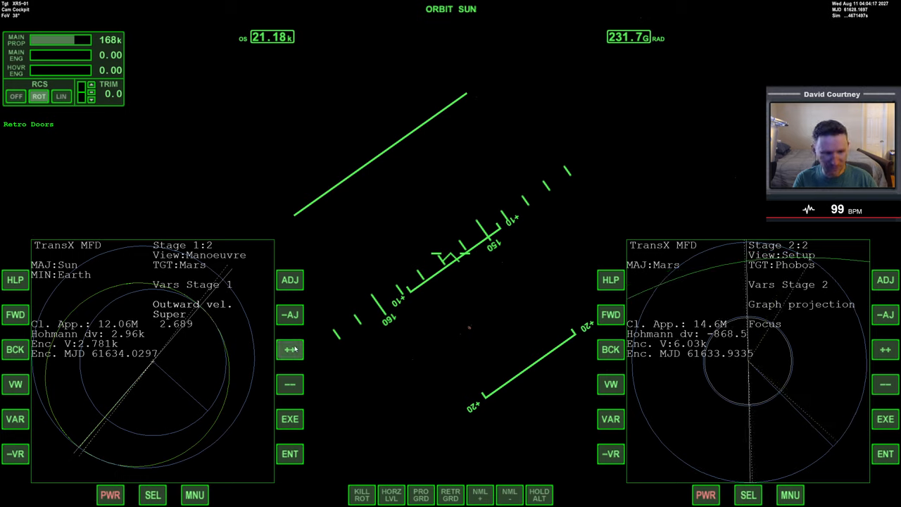
{"action": "left_click", "coordinate": [291, 349]}
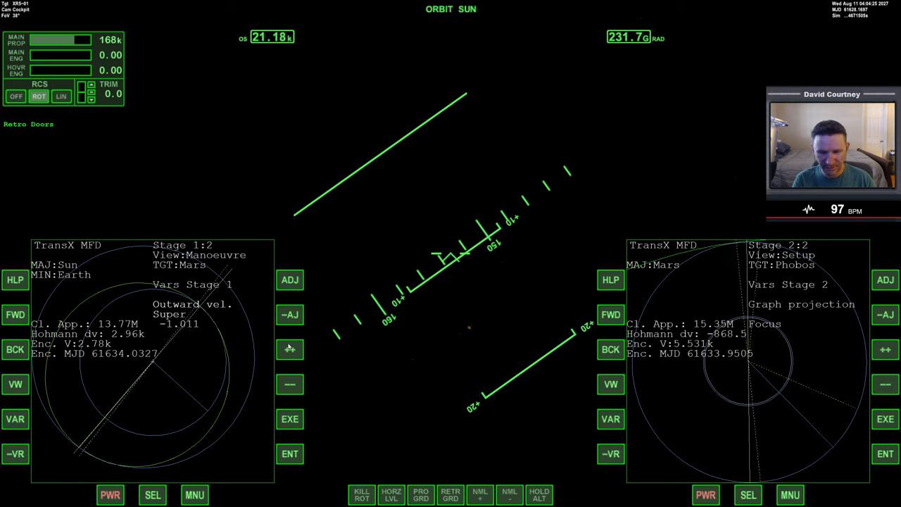
Nudge plane-change velocity up, then set prograde velocity to 0.051 at Super step, approach 14.83M.
{"action": "left_click", "coordinate": [290, 349]}
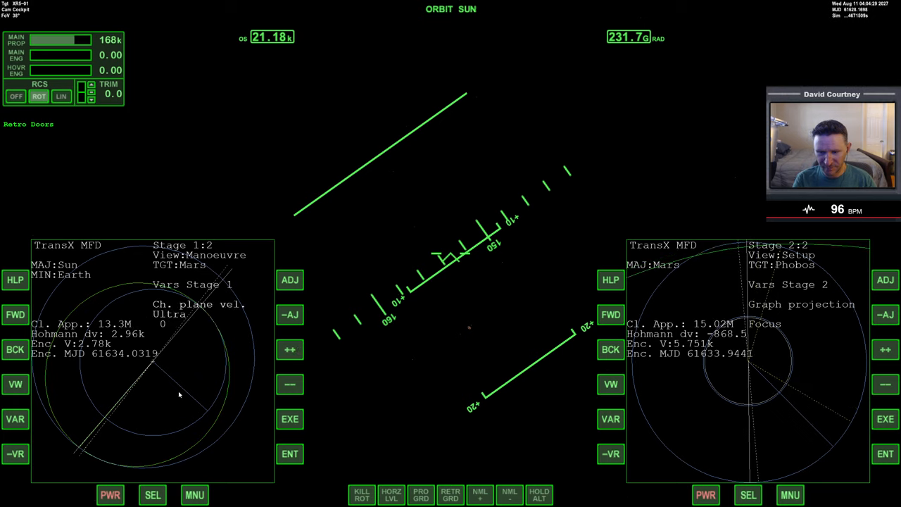
{"action": "left_click", "coordinate": [290, 349]}
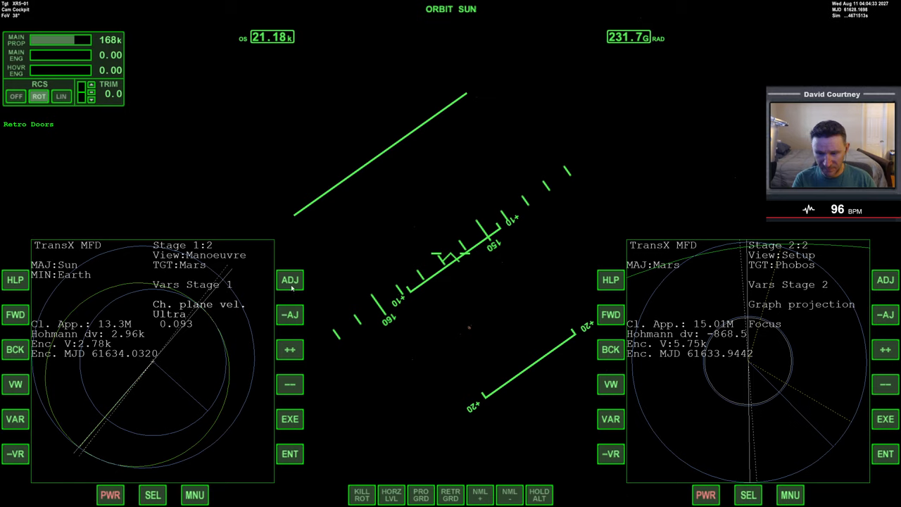
{"action": "left_click", "coordinate": [290, 349]}
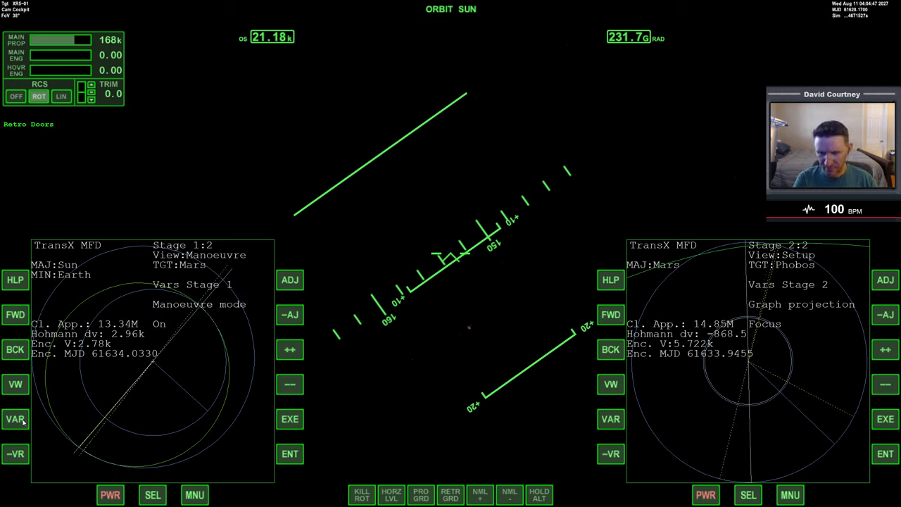
{"action": "left_click", "coordinate": [14, 420]}
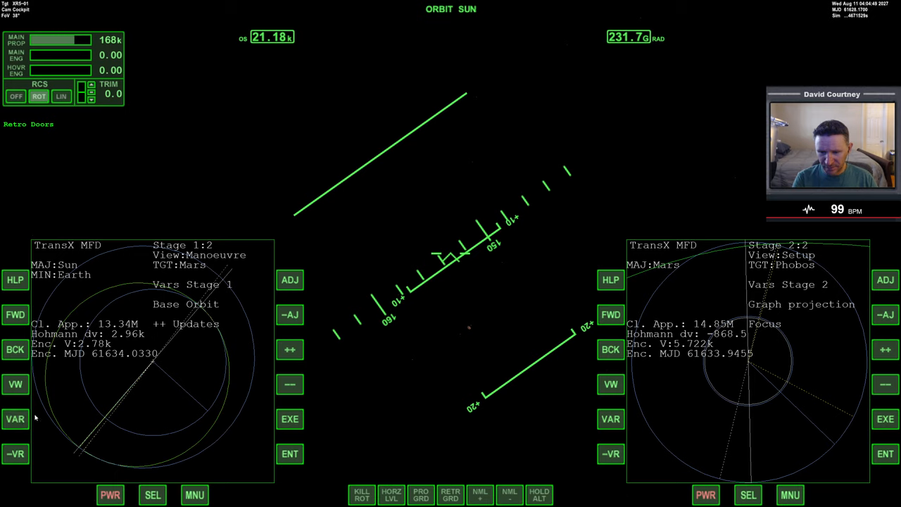
{"action": "left_click", "coordinate": [290, 314]}
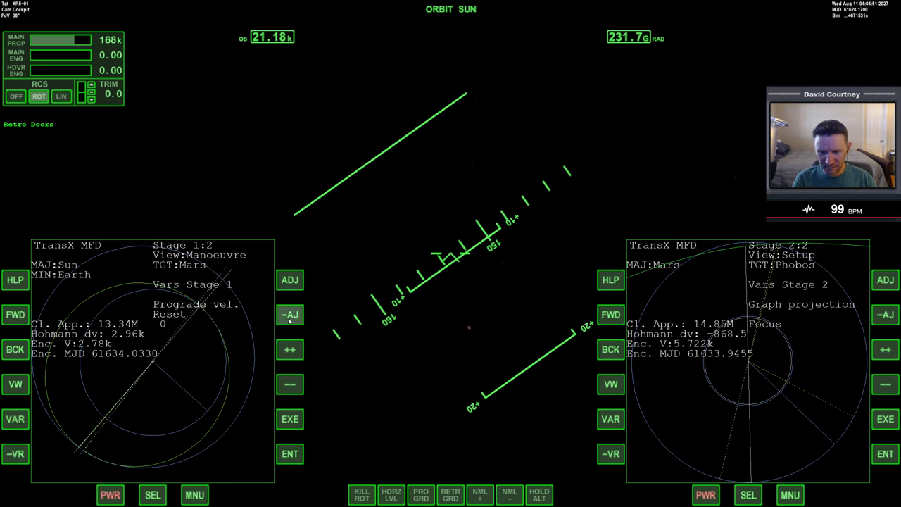
{"action": "left_click", "coordinate": [290, 349]}
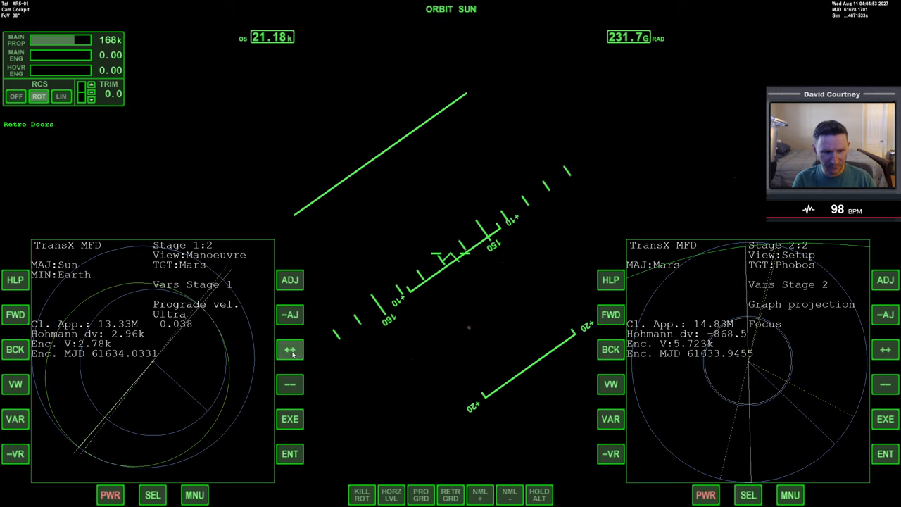
{"action": "left_click", "coordinate": [290, 349]}
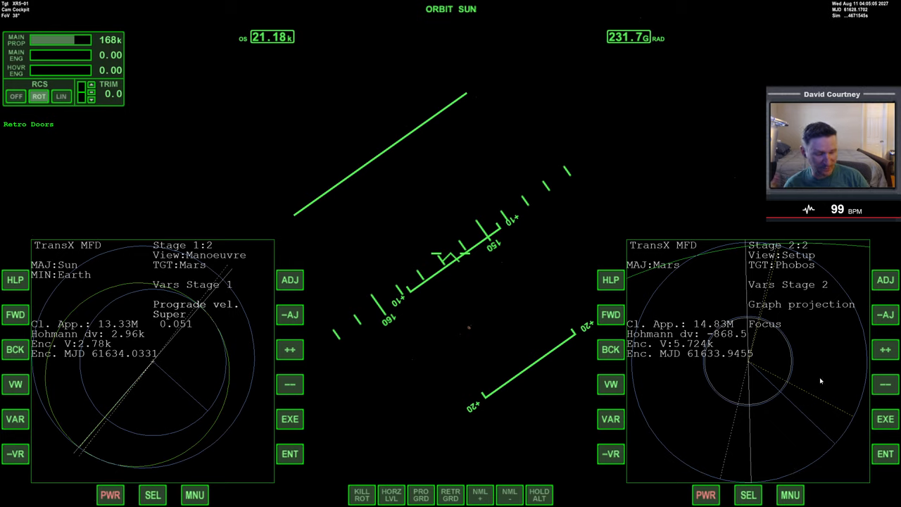
{"action": "mouse_move", "coordinate": [859, 417]}
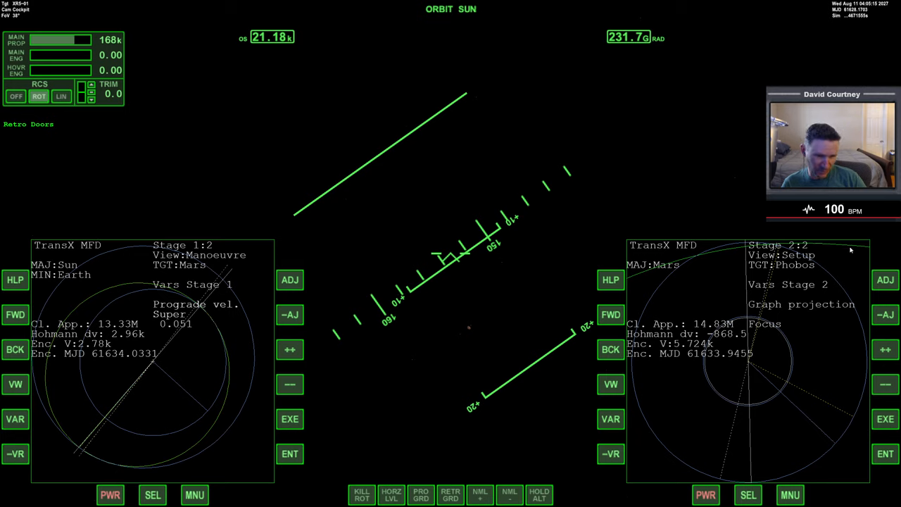
{"action": "mouse_move", "coordinate": [853, 420]}
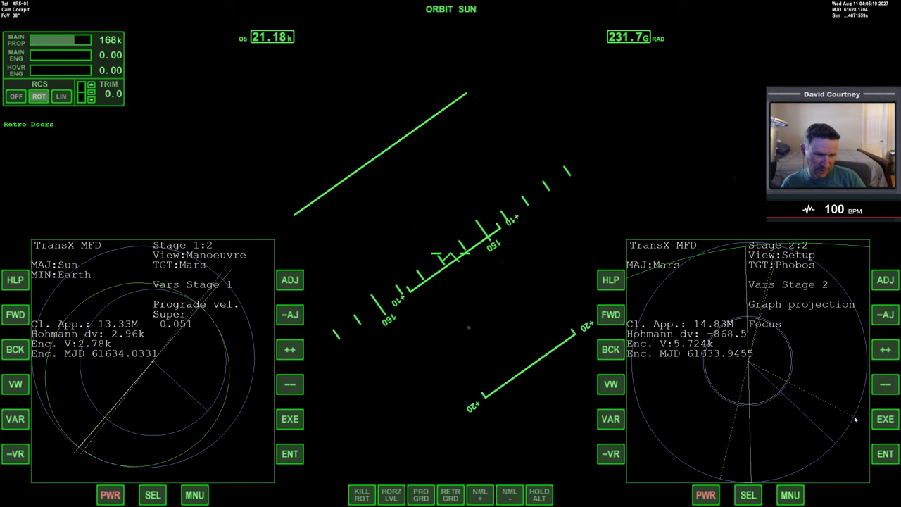
{"action": "mouse_move", "coordinate": [780, 253]}
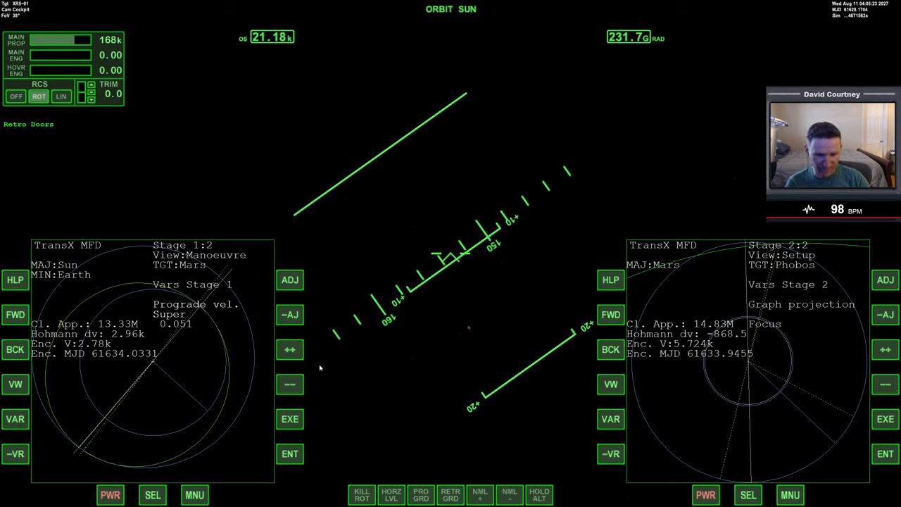
Raise prograde velocity by several m/s until Phobos closest approach drops near 12.35M, then move to outward velocity.
{"action": "left_click", "coordinate": [291, 349]}
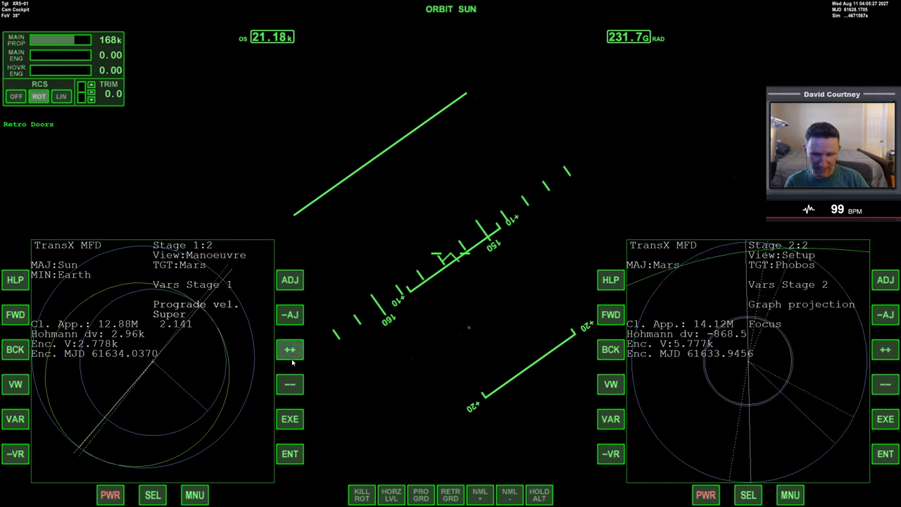
{"action": "left_click", "coordinate": [290, 349]}
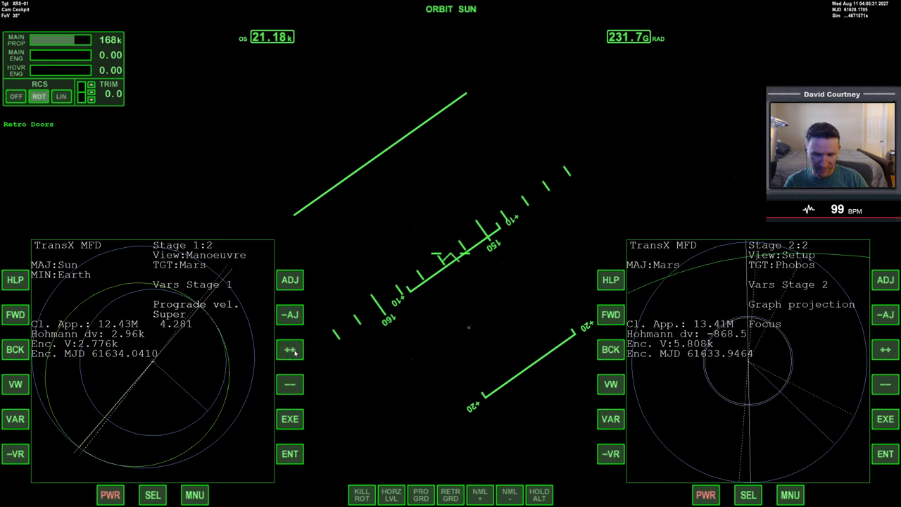
{"action": "mouse_move", "coordinate": [301, 383]}
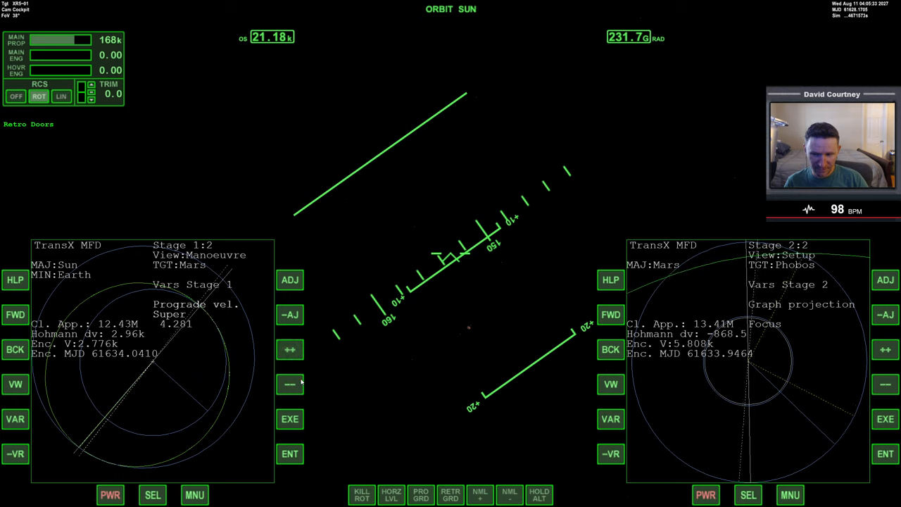
{"action": "left_click", "coordinate": [291, 384]}
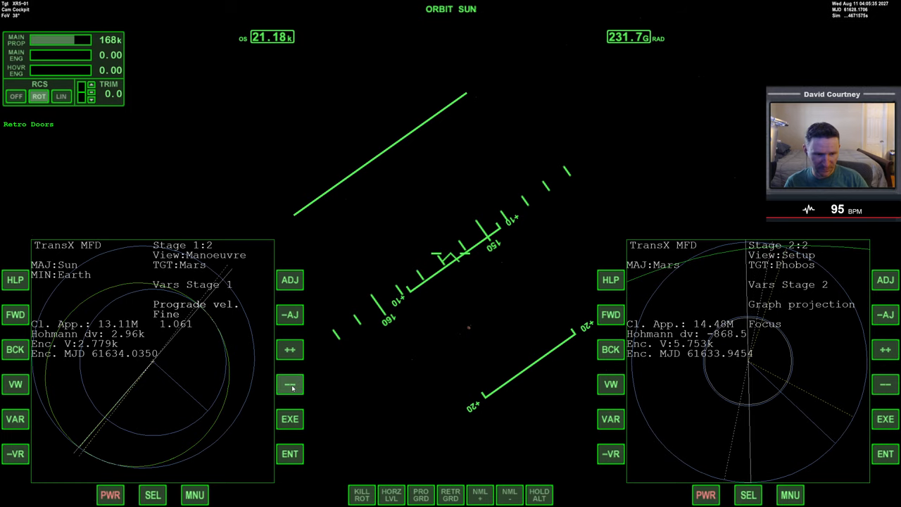
{"action": "left_click", "coordinate": [290, 384]}
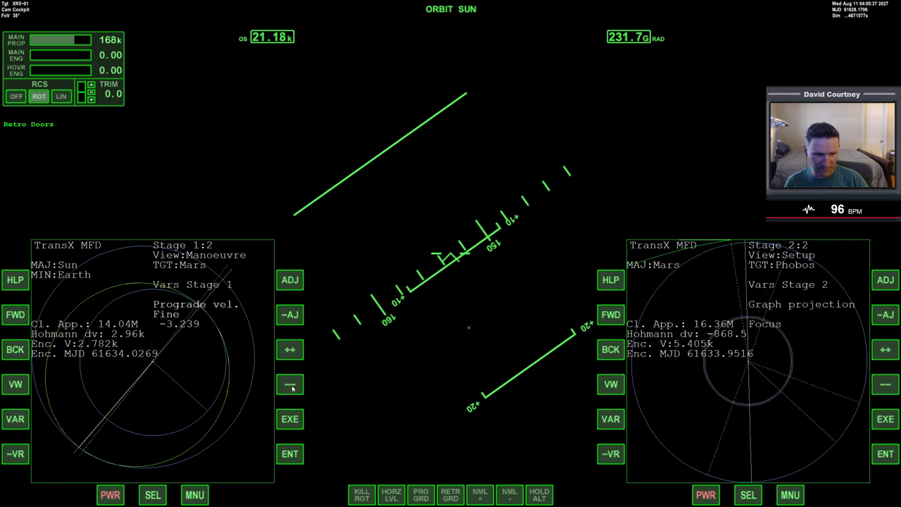
{"action": "left_click", "coordinate": [290, 350]}
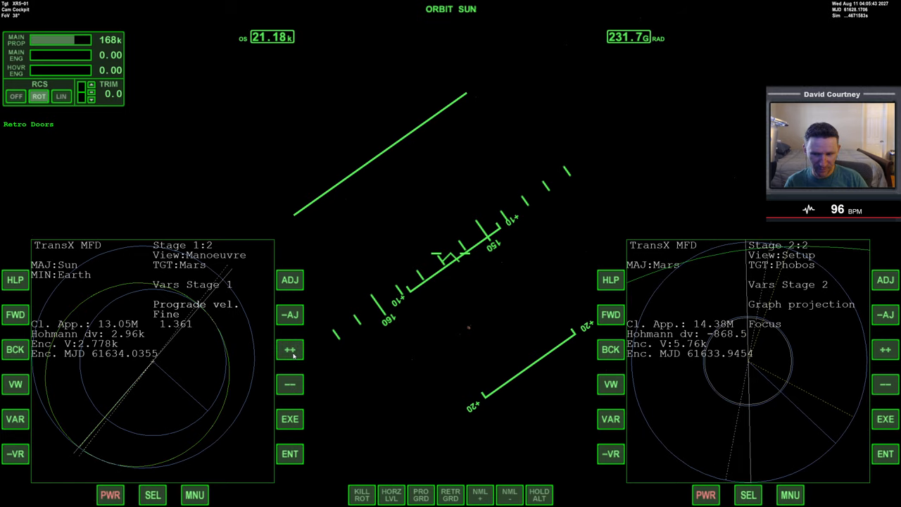
{"action": "left_click", "coordinate": [291, 349]}
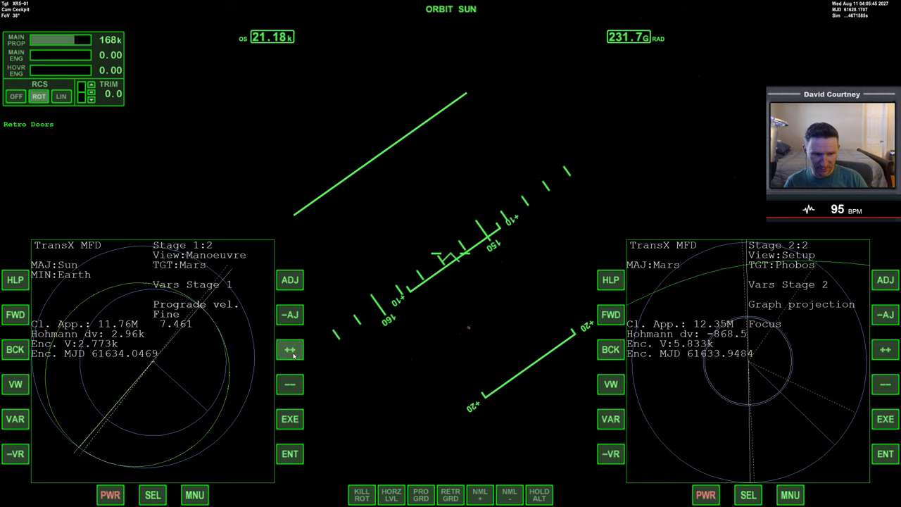
{"action": "left_click", "coordinate": [291, 350]}
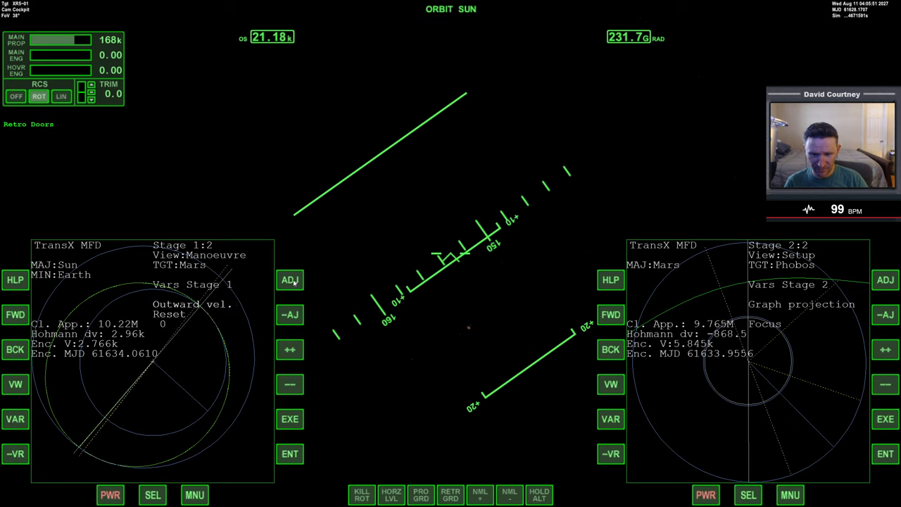
Lower outward velocity to -7.47, bringing Phobos closest approach to about 11.12M.
{"action": "left_click", "coordinate": [290, 349]}
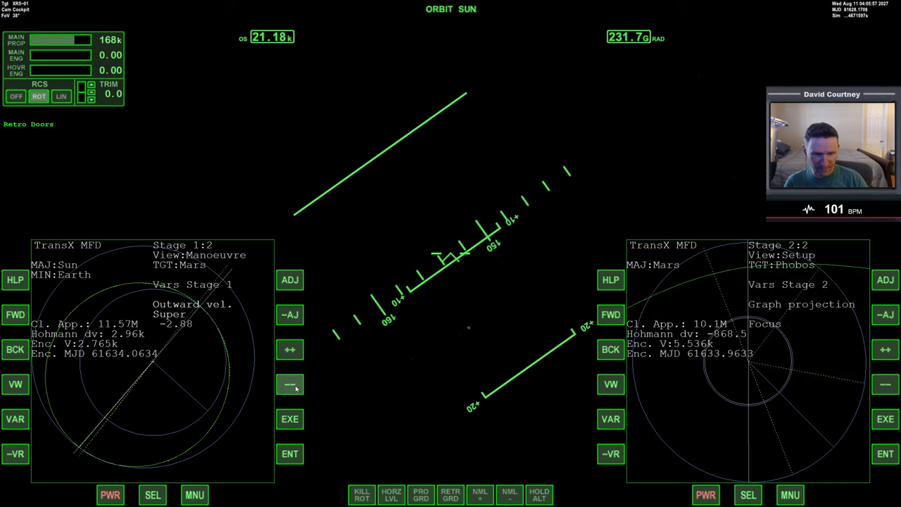
{"action": "left_click", "coordinate": [290, 385]}
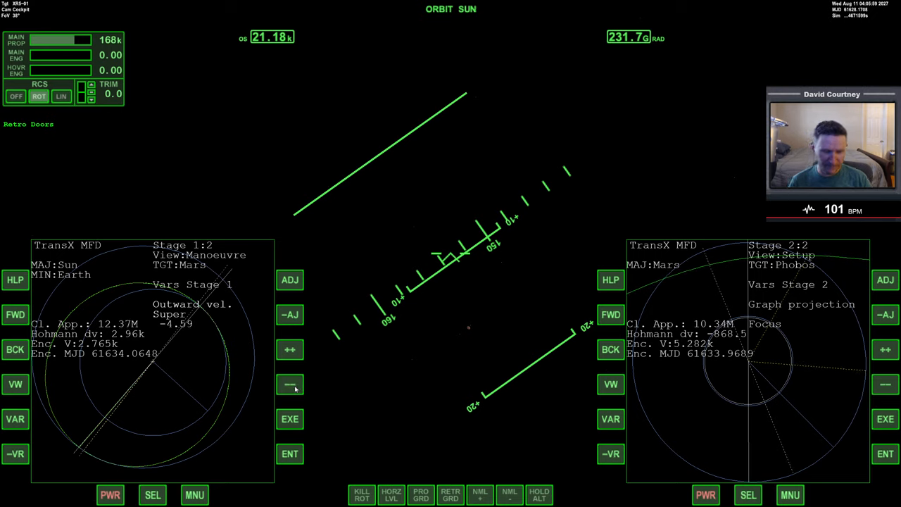
{"action": "left_click", "coordinate": [291, 385]}
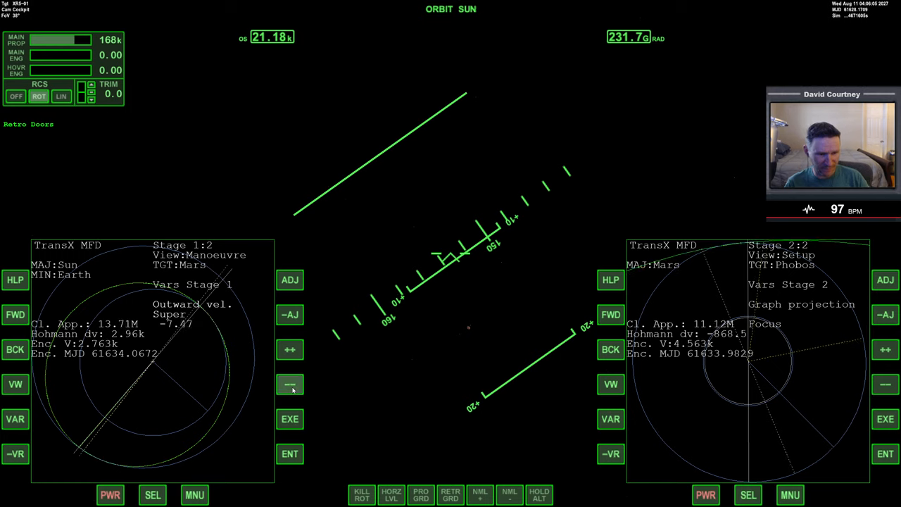
{"action": "left_click", "coordinate": [290, 384]}
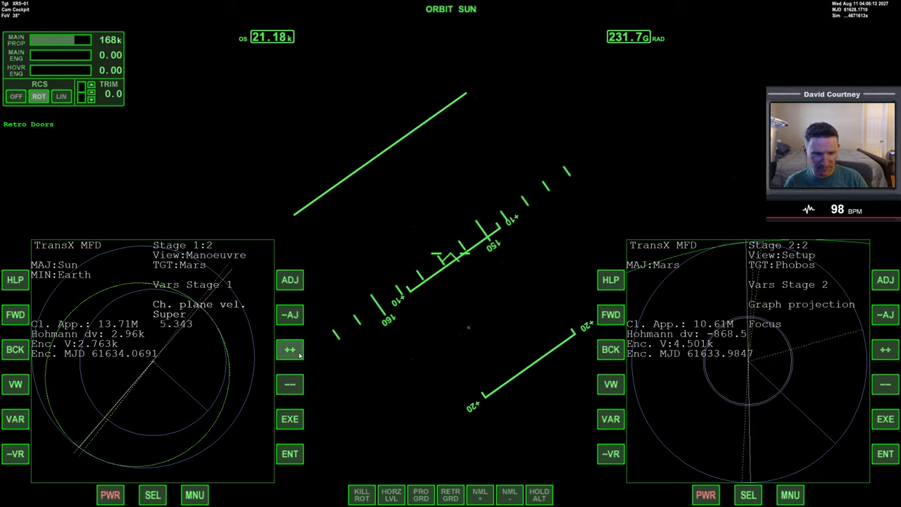
Raise plane-change velocity, then push prograde velocity to about 38.76 for a 3.361M Phobos approach.
{"action": "left_click", "coordinate": [291, 349]}
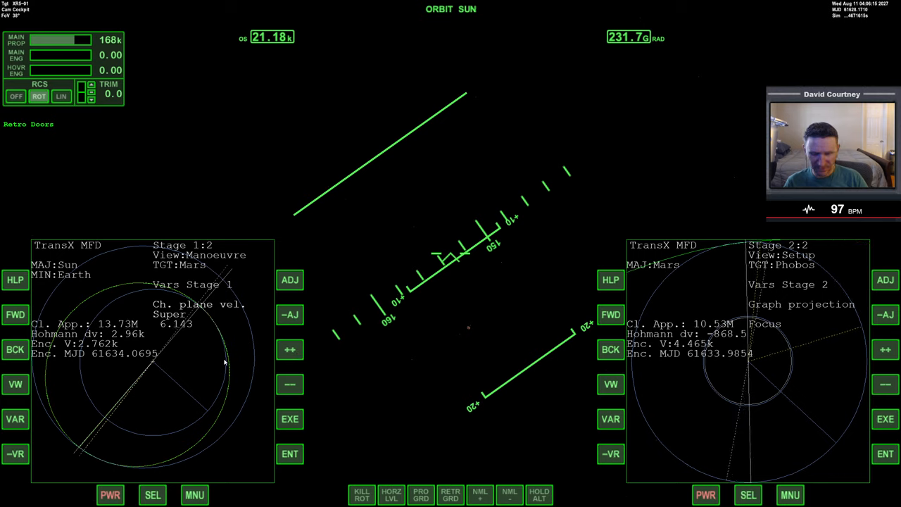
{"action": "left_click", "coordinate": [15, 420]}
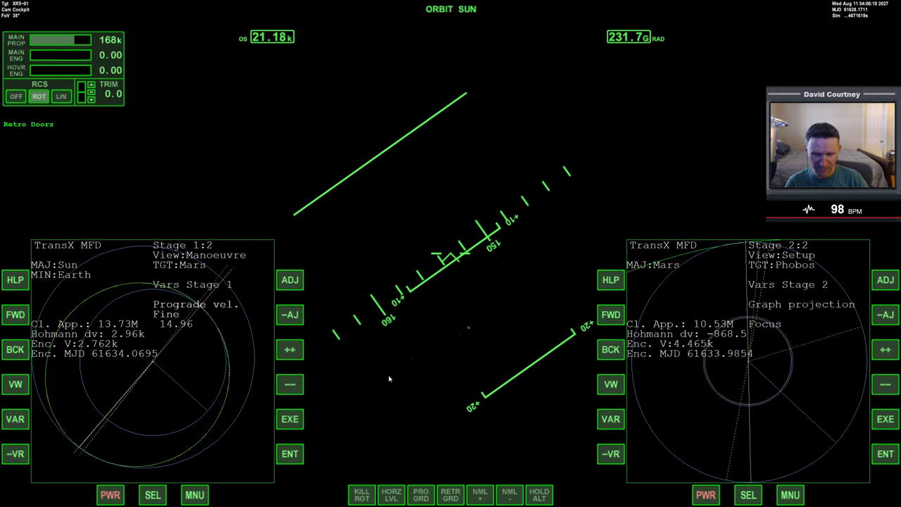
{"action": "left_click", "coordinate": [290, 349]}
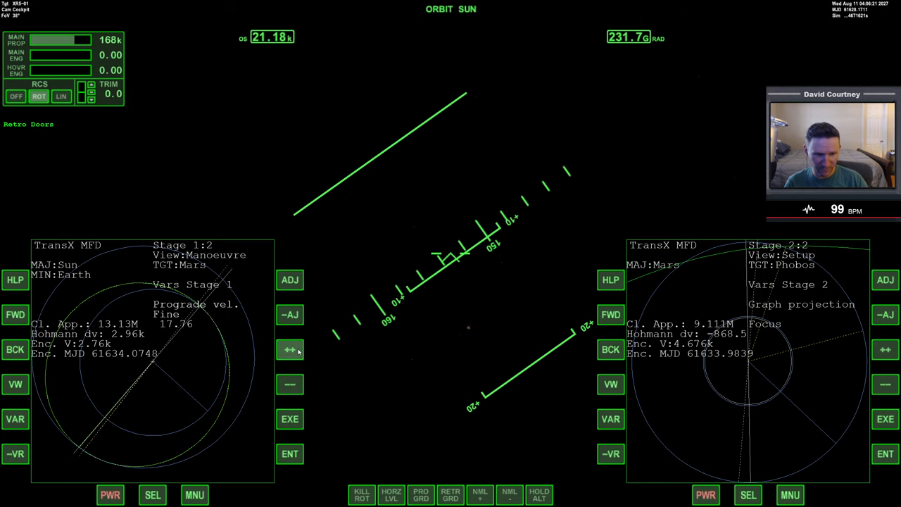
{"action": "left_click", "coordinate": [291, 349]}
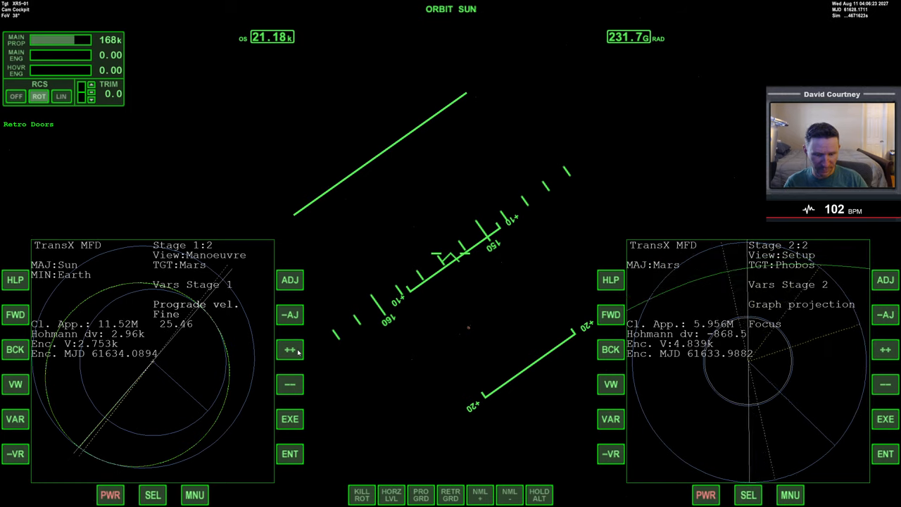
{"action": "left_click", "coordinate": [290, 349]}
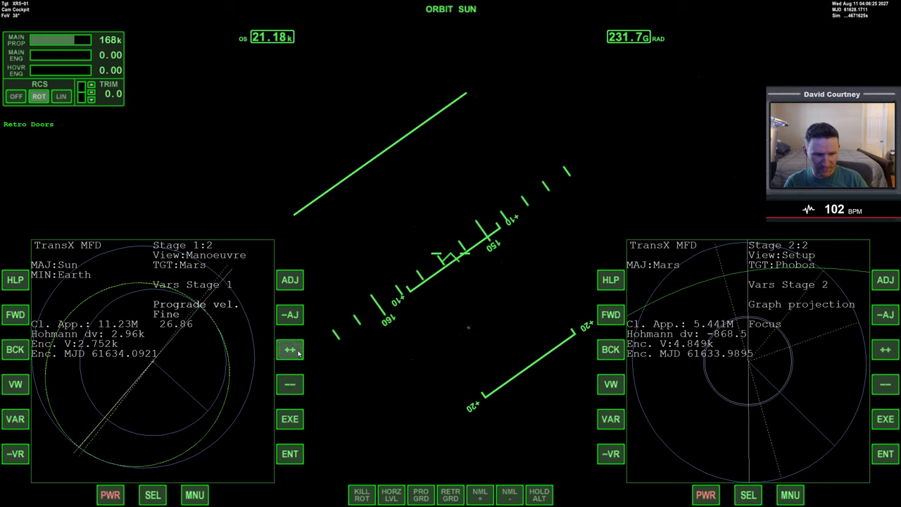
{"action": "left_click", "coordinate": [291, 349]}
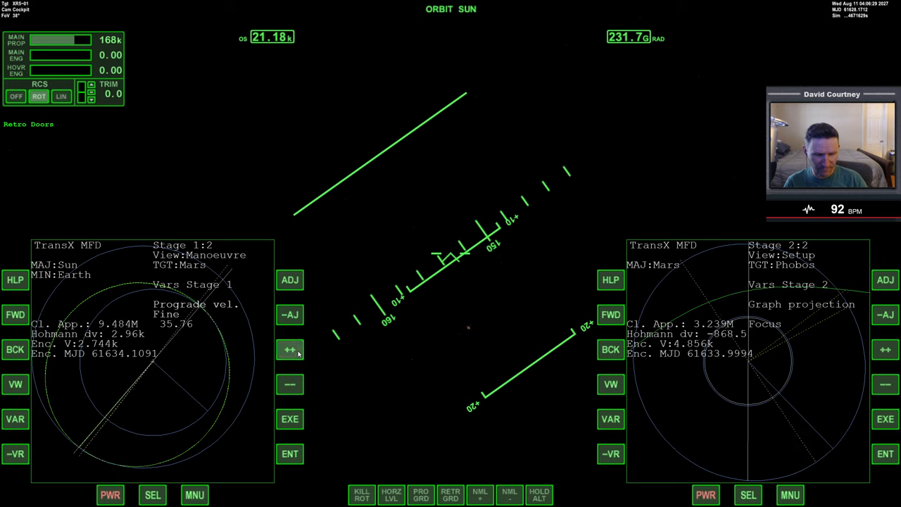
{"action": "left_click", "coordinate": [290, 349]}
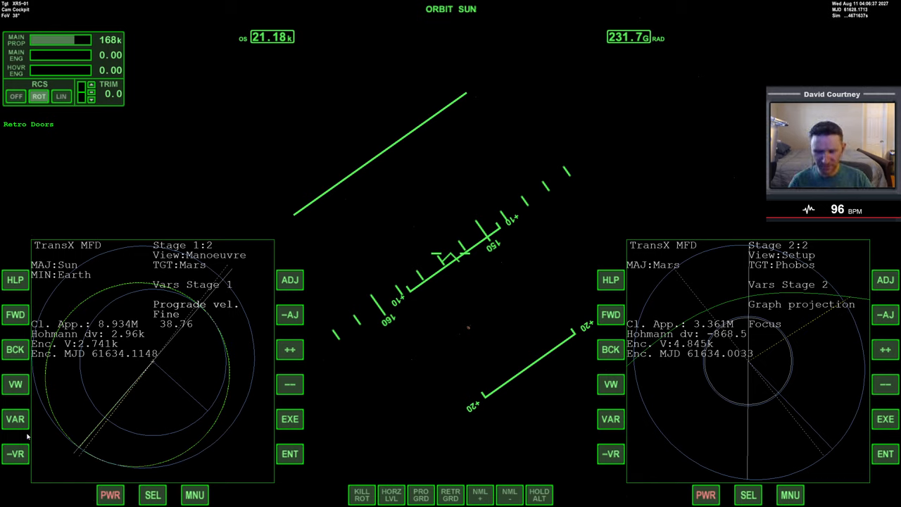
{"action": "left_click", "coordinate": [15, 419]}
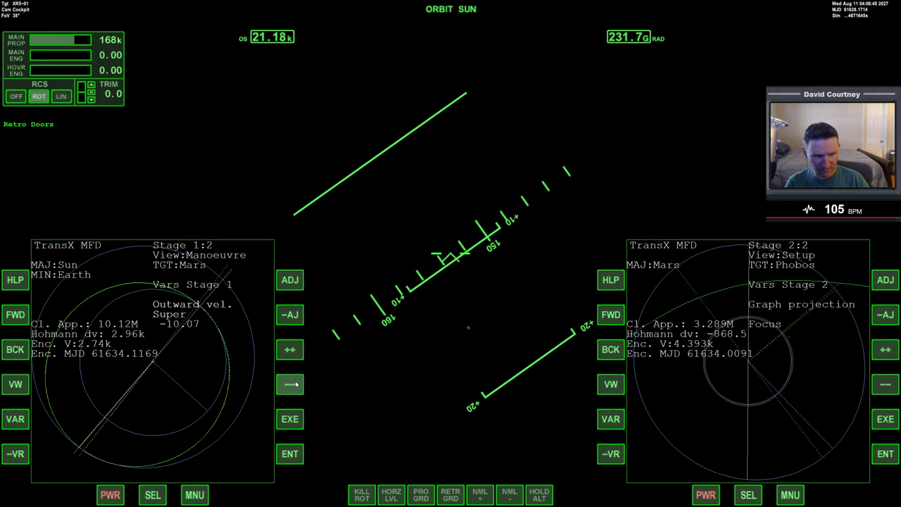
Lower Stage 1 outward velocity to about -14.34 with Fine steps, bringing Phobos closest approach to 3.084M.
{"action": "left_click", "coordinate": [290, 384]}
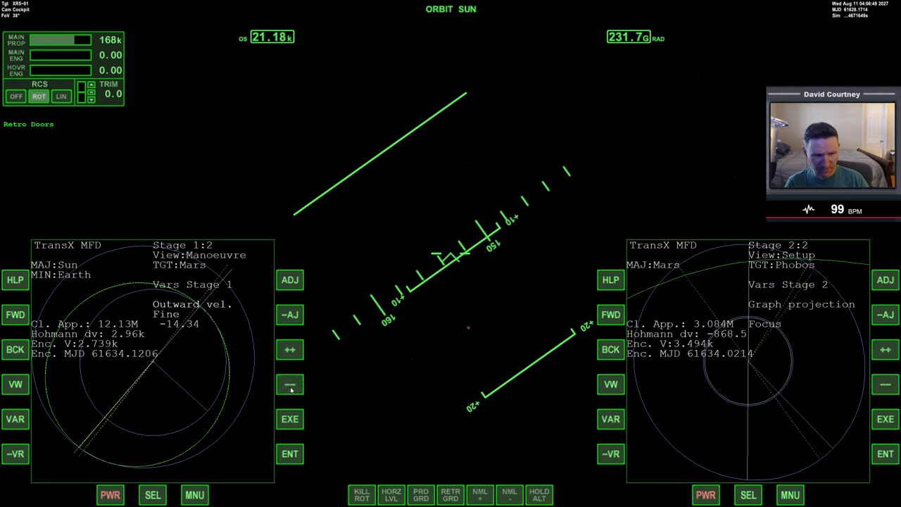
{"action": "left_click", "coordinate": [290, 385]}
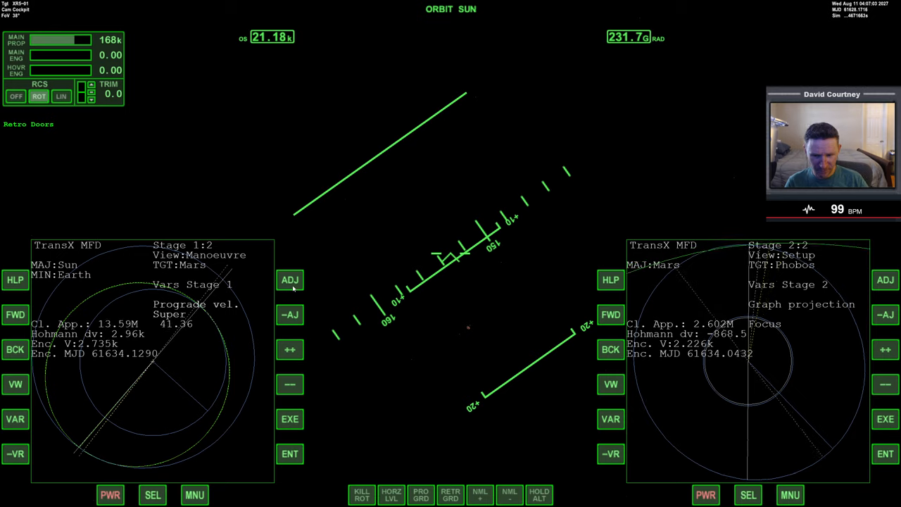
Raise prograde velocity to ~41.94 and trim outward velocity to -18.74 at Ultra step, approach 2.460M.
{"action": "left_click", "coordinate": [290, 349]}
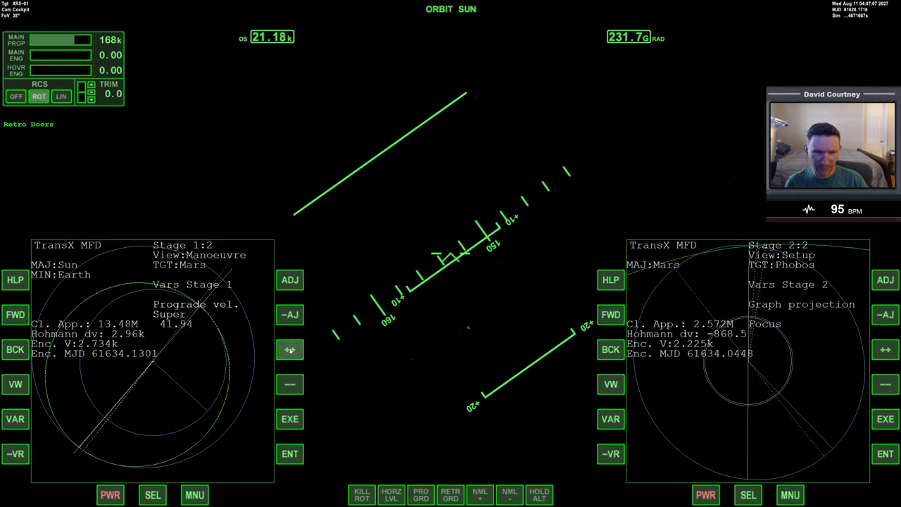
{"action": "left_click", "coordinate": [290, 349]}
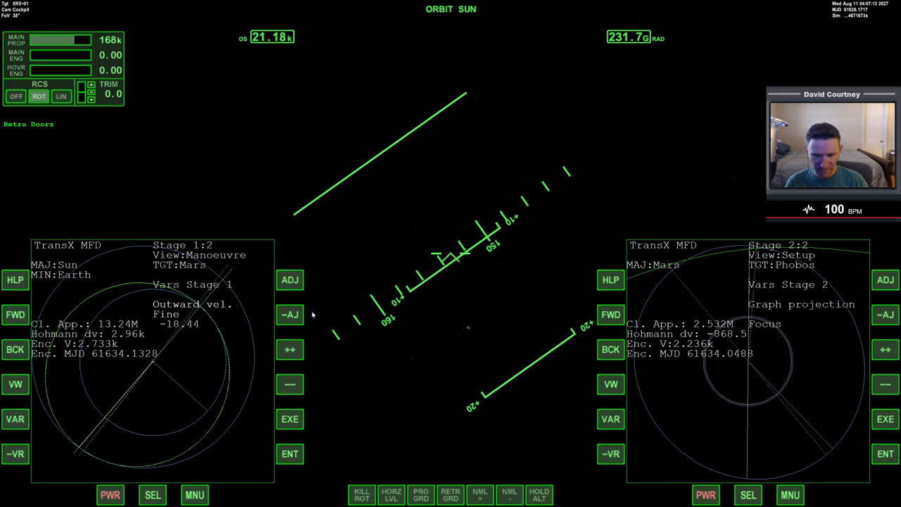
{"action": "mouse_move", "coordinate": [295, 360]}
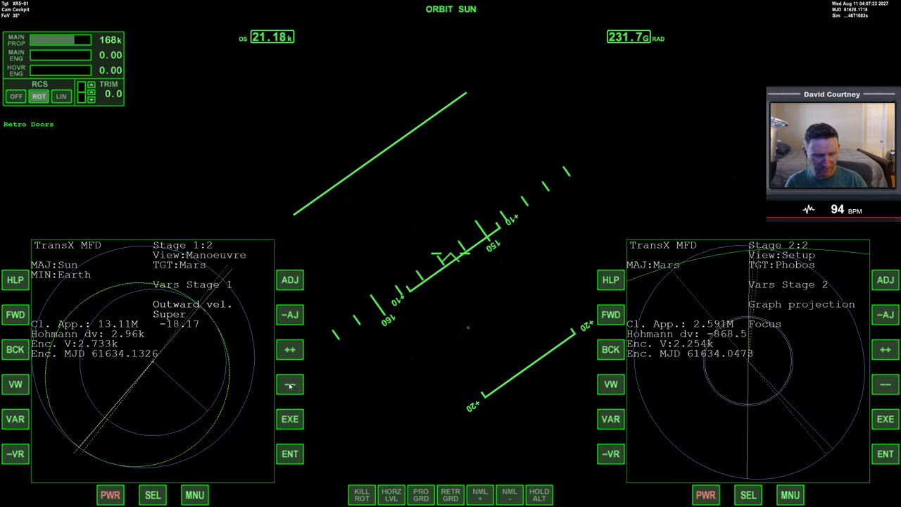
{"action": "left_click", "coordinate": [290, 349]}
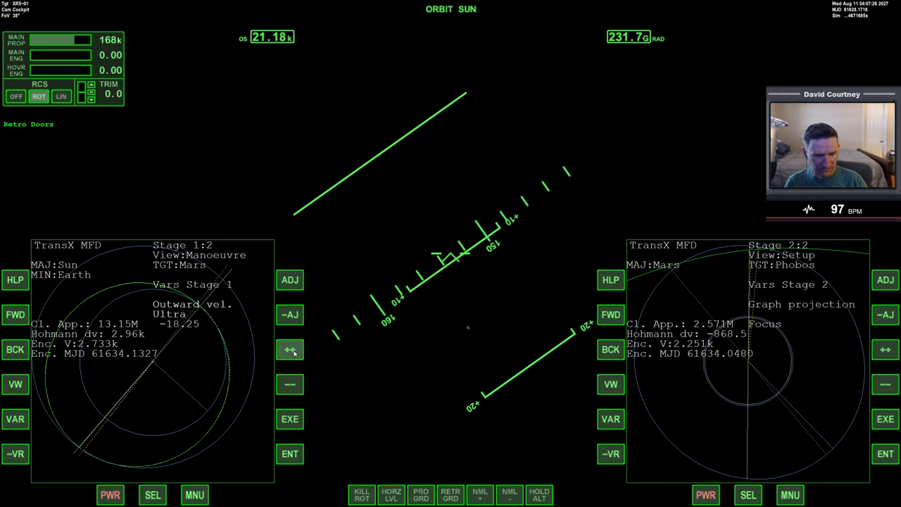
{"action": "left_click", "coordinate": [290, 384]}
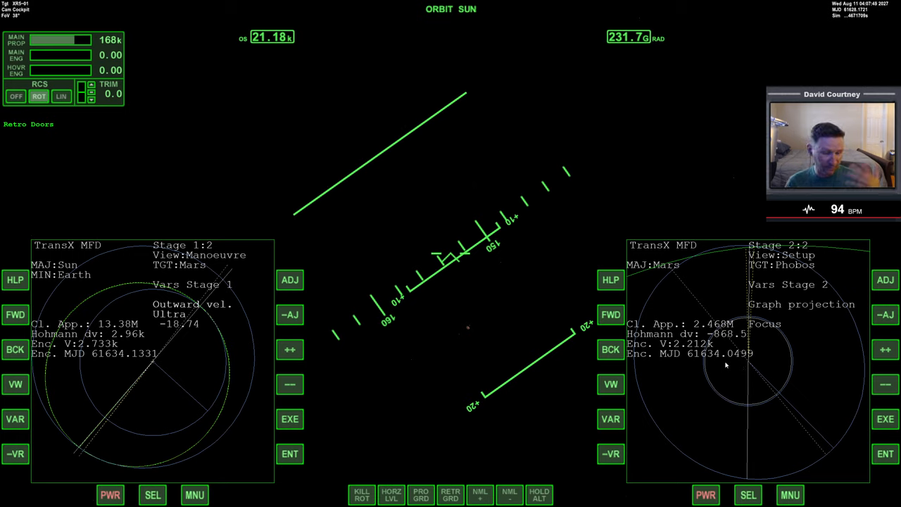
{"action": "mouse_move", "coordinate": [749, 365]}
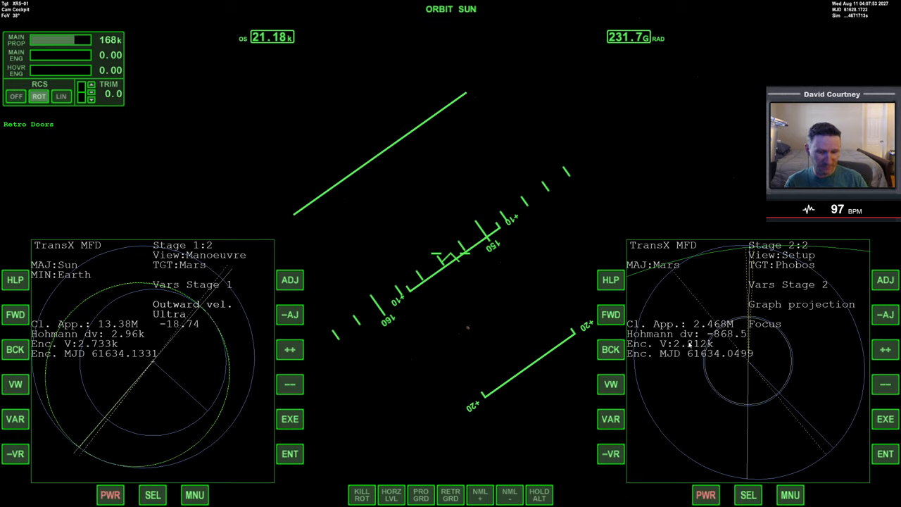
{"action": "mouse_move", "coordinate": [665, 397]}
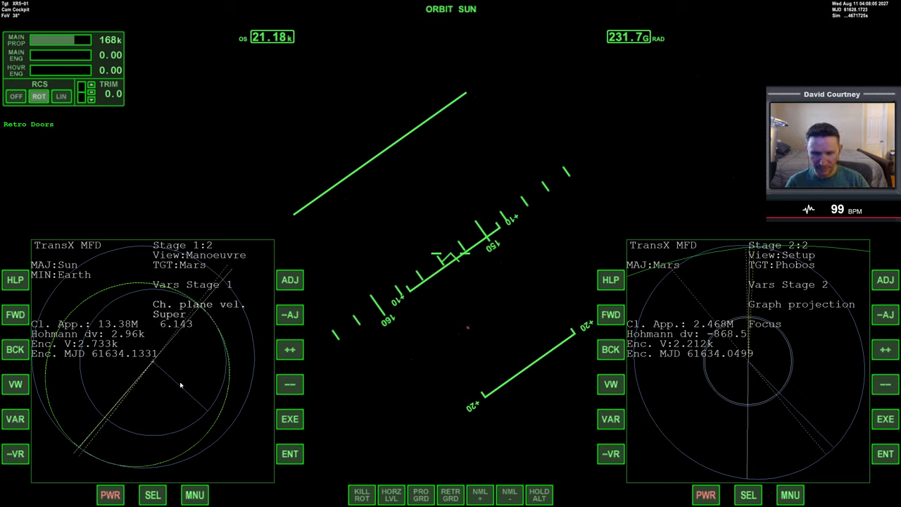
Raise plane-change velocity to about 12.85 (approach 718.6k) and advance both TransX plans to the manoeuvre page.
{"action": "left_click", "coordinate": [290, 349]}
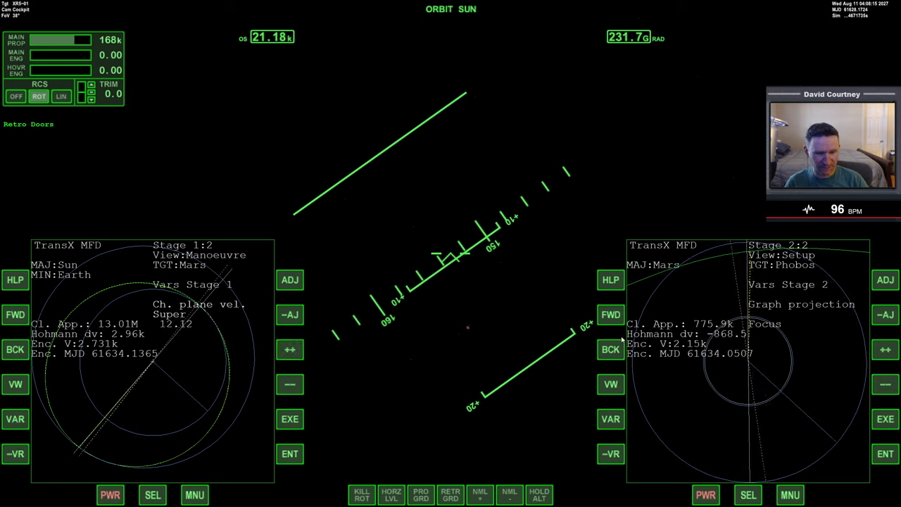
{"action": "left_click", "coordinate": [611, 384]}
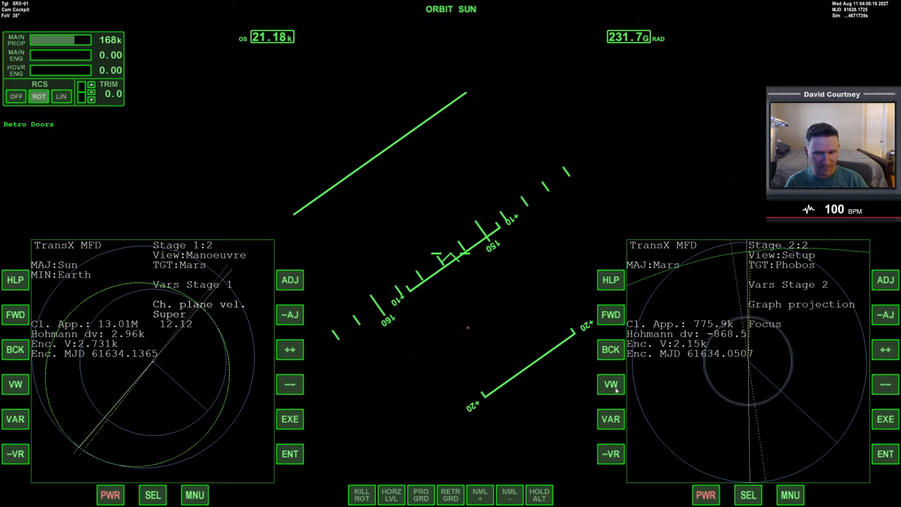
{"action": "left_click", "coordinate": [611, 385]}
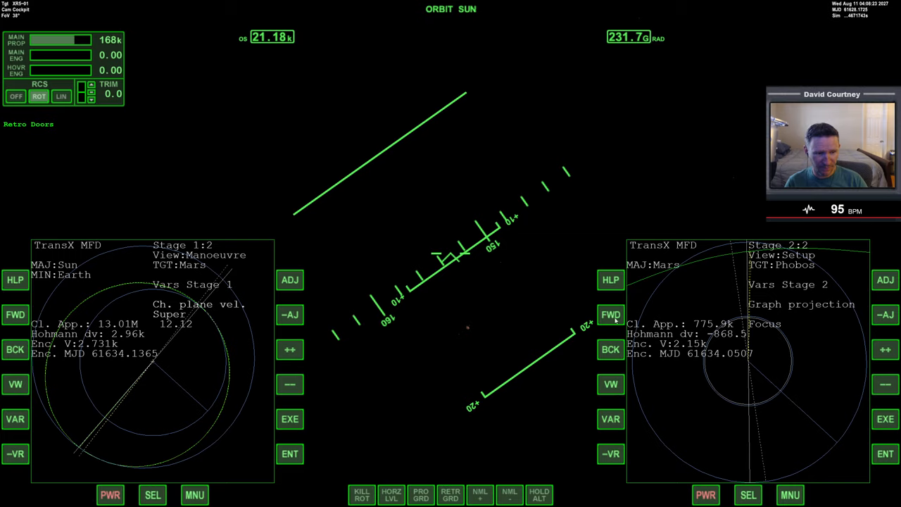
{"action": "left_click", "coordinate": [611, 314]}
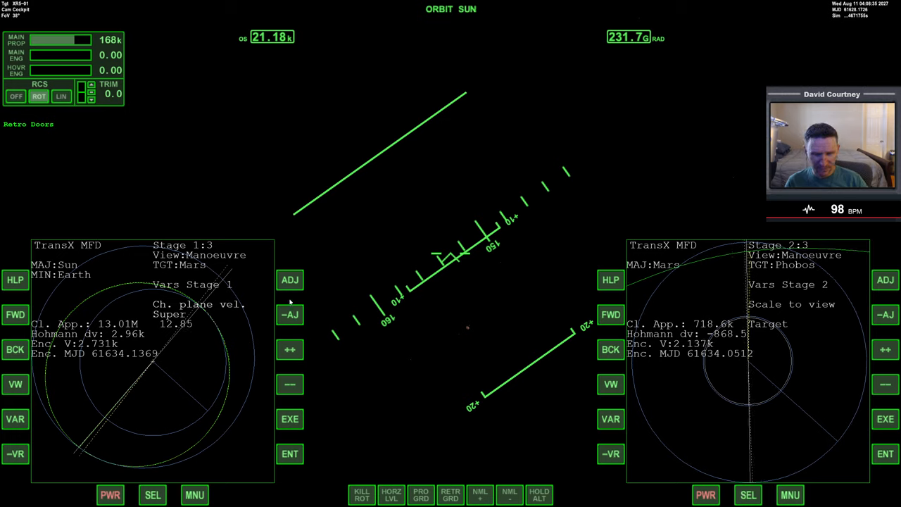
Fine-tune Stage 1 prograde velocity to about 41.2, dropping Phobos closest approach to 166.7k.
{"action": "left_click", "coordinate": [290, 349]}
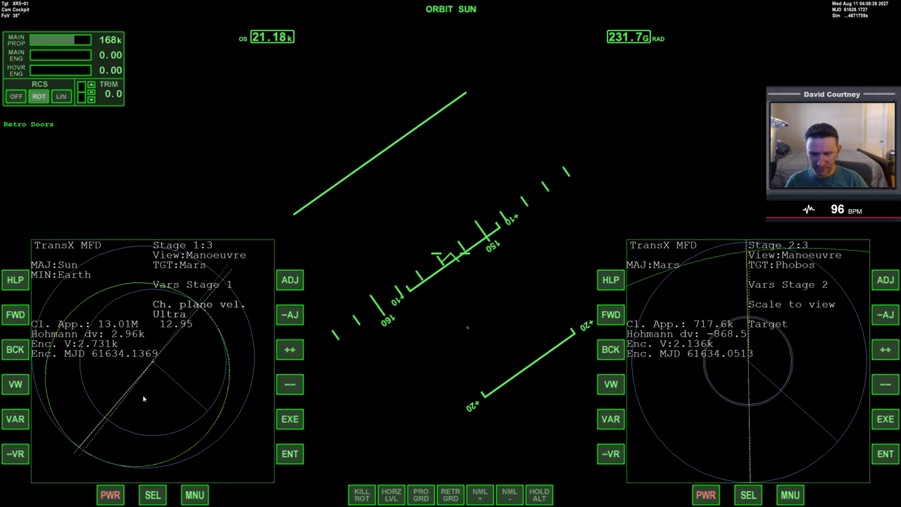
{"action": "mouse_move", "coordinate": [25, 434]}
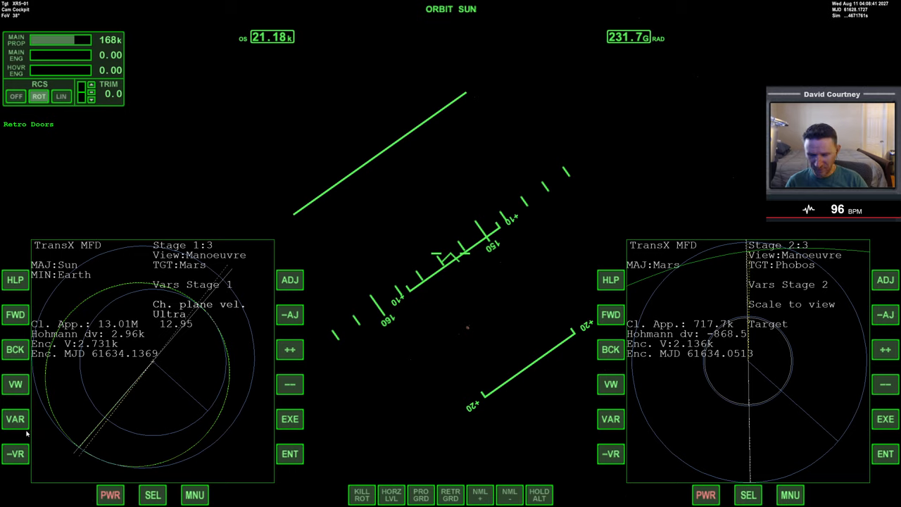
{"action": "left_click", "coordinate": [15, 419]}
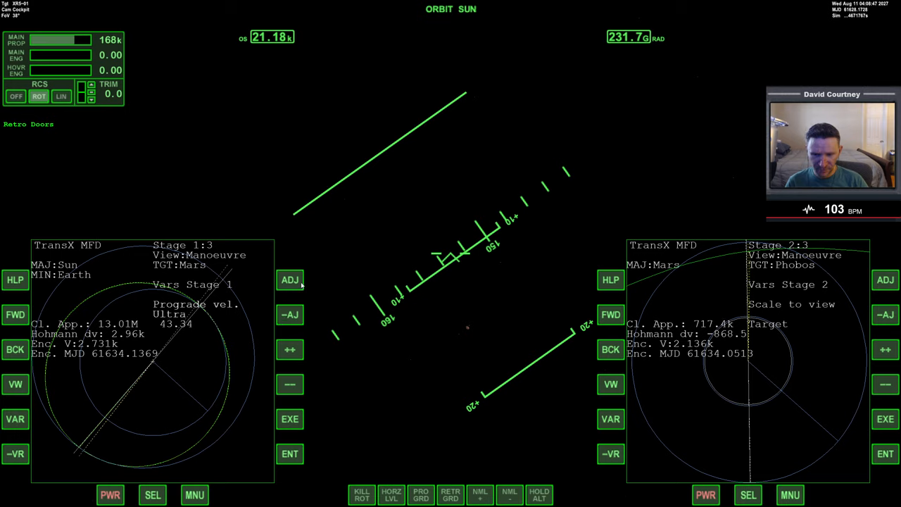
{"action": "left_click", "coordinate": [290, 383]}
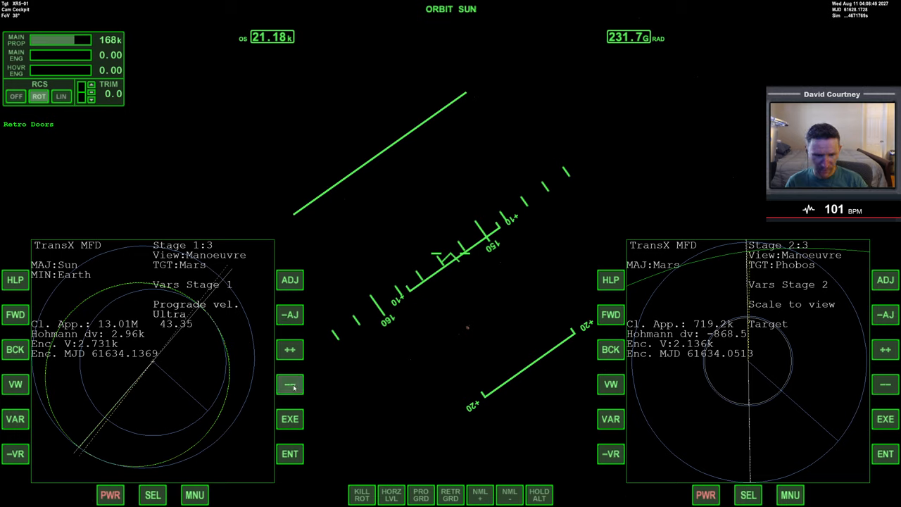
{"action": "left_click", "coordinate": [290, 315]}
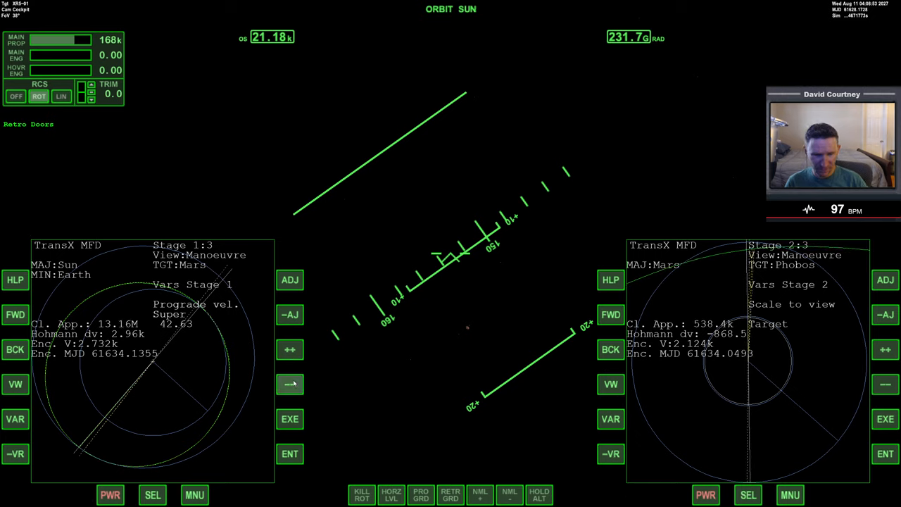
{"action": "left_click", "coordinate": [289, 383]}
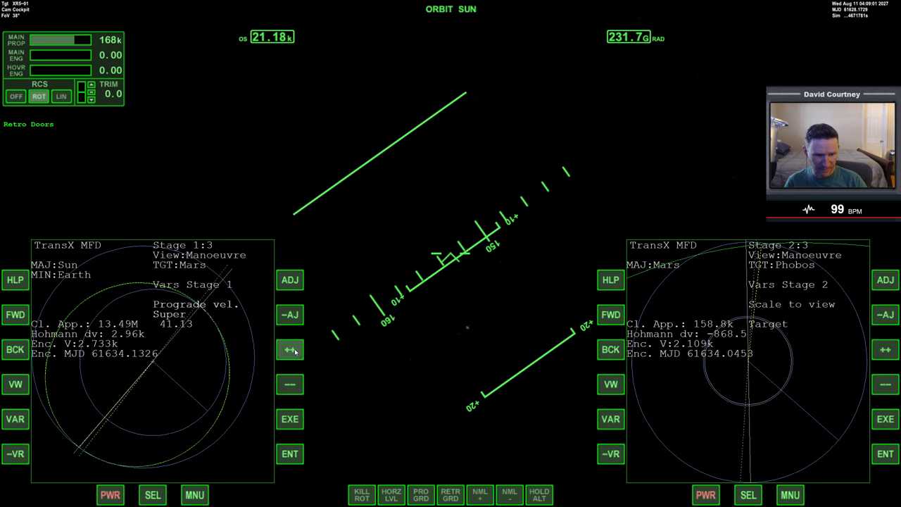
{"action": "left_click", "coordinate": [290, 349]}
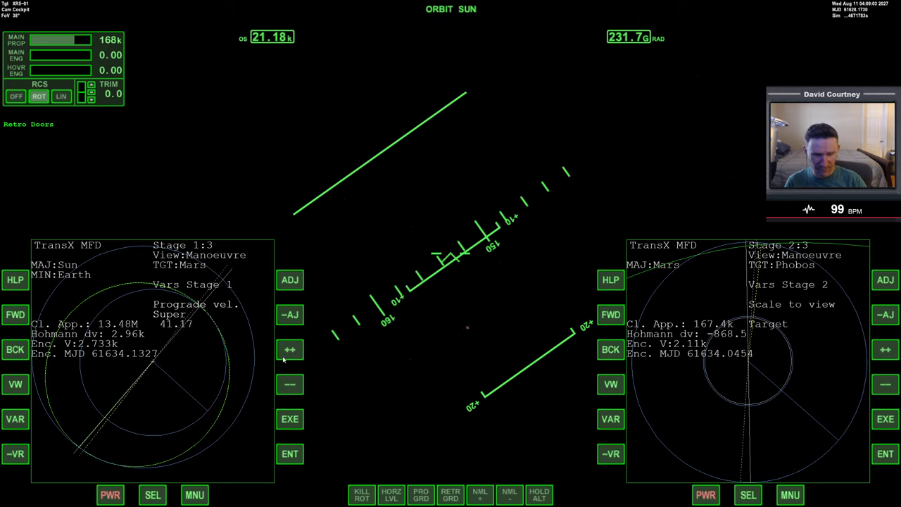
{"action": "left_click", "coordinate": [16, 453]}
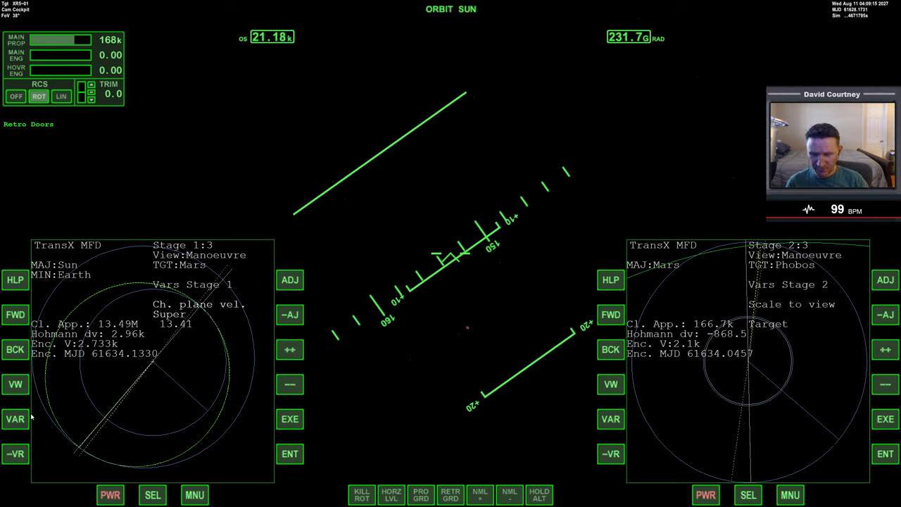
Set outward velocity near -18.85 and plane-change velocity to 12.62, approach about 196.1k.
{"action": "left_click", "coordinate": [291, 279]}
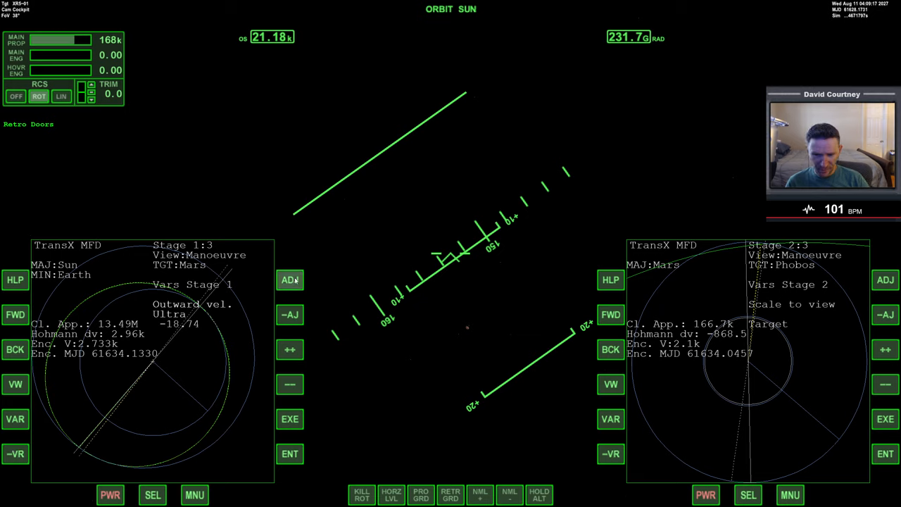
{"action": "left_click", "coordinate": [291, 279]}
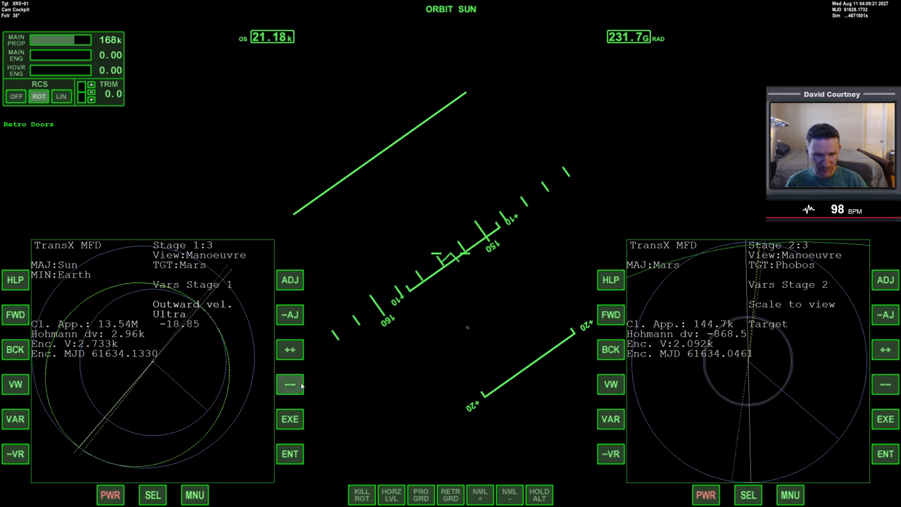
{"action": "left_click", "coordinate": [290, 384]}
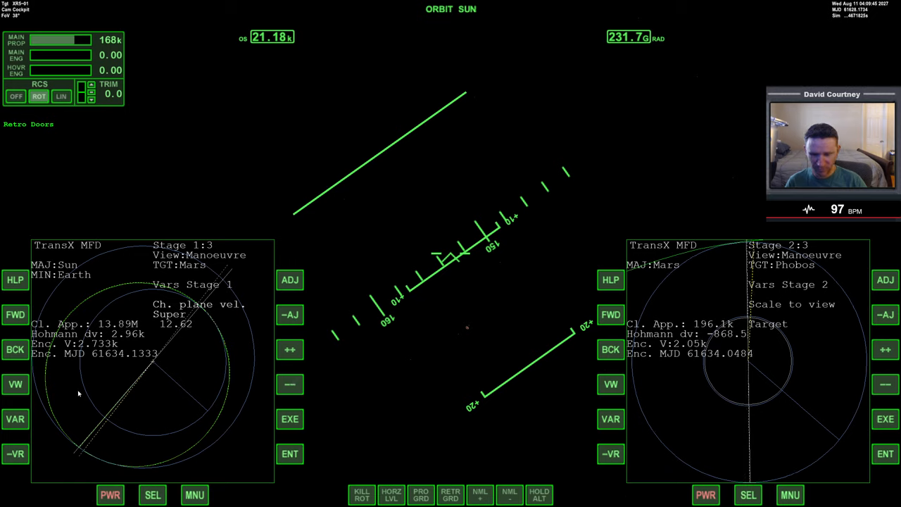
Cycle back to prograde velocity and trim it to 41.03, cutting Phobos closest approach to 108.6k.
{"action": "left_click", "coordinate": [14, 420]}
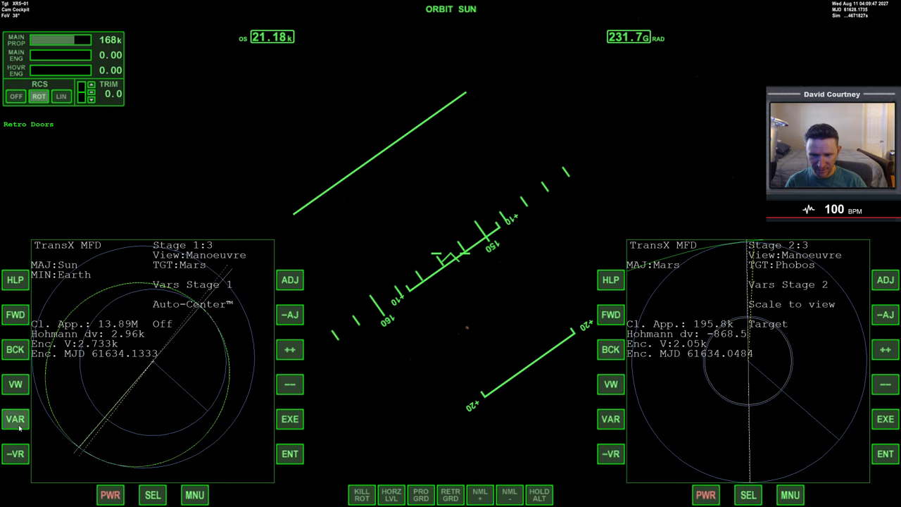
{"action": "left_click", "coordinate": [15, 420]}
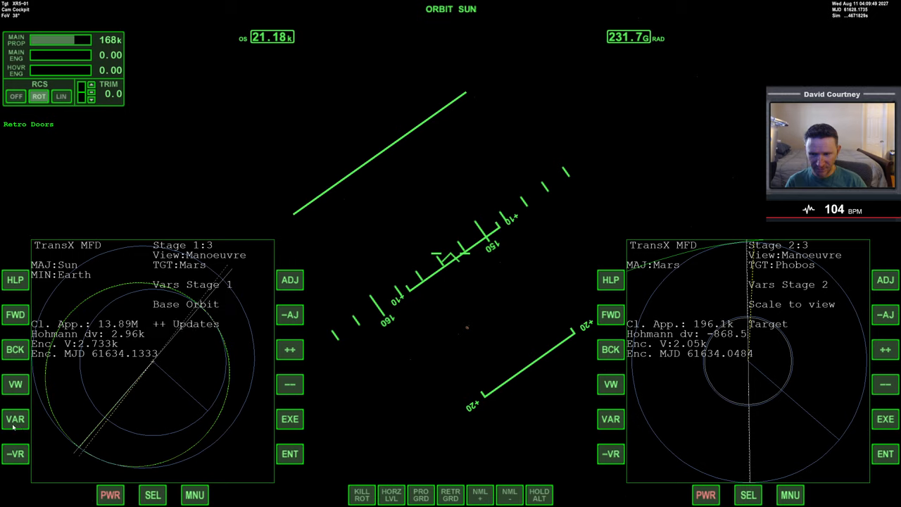
{"action": "left_click", "coordinate": [290, 279]}
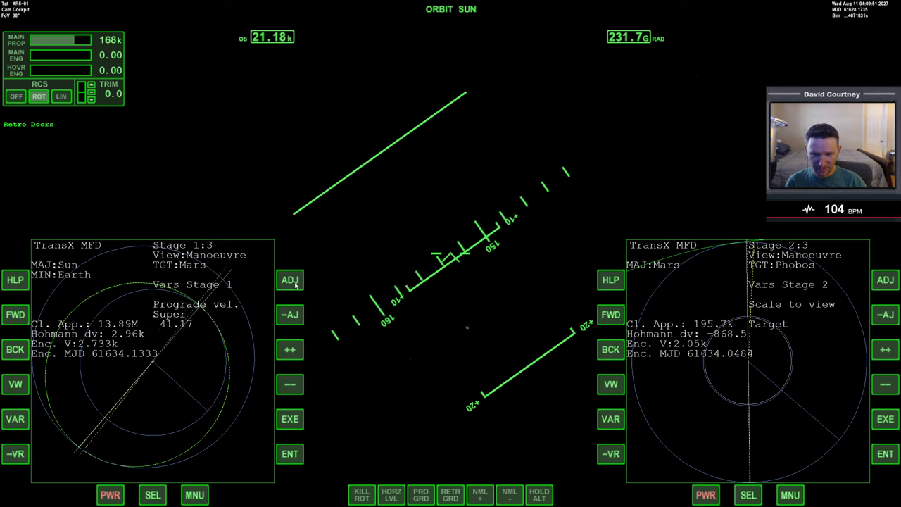
{"action": "left_click", "coordinate": [290, 349]}
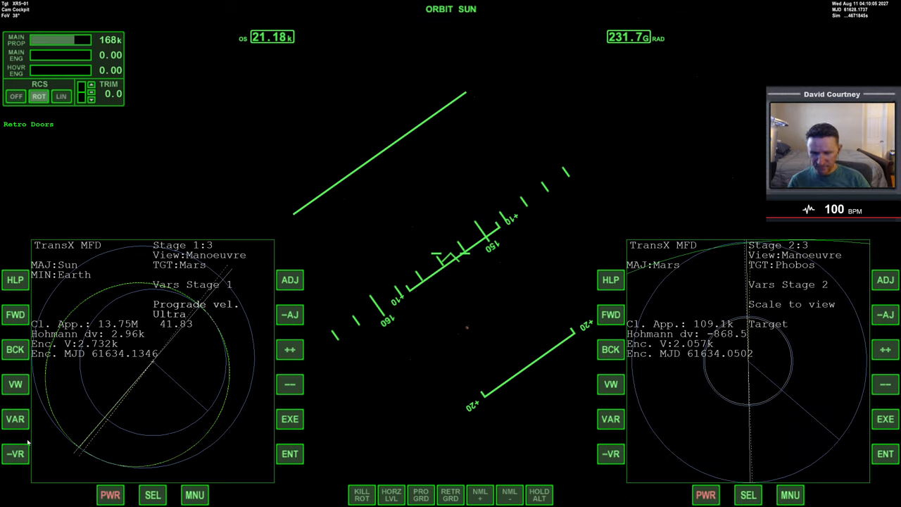
{"action": "left_click", "coordinate": [290, 349]}
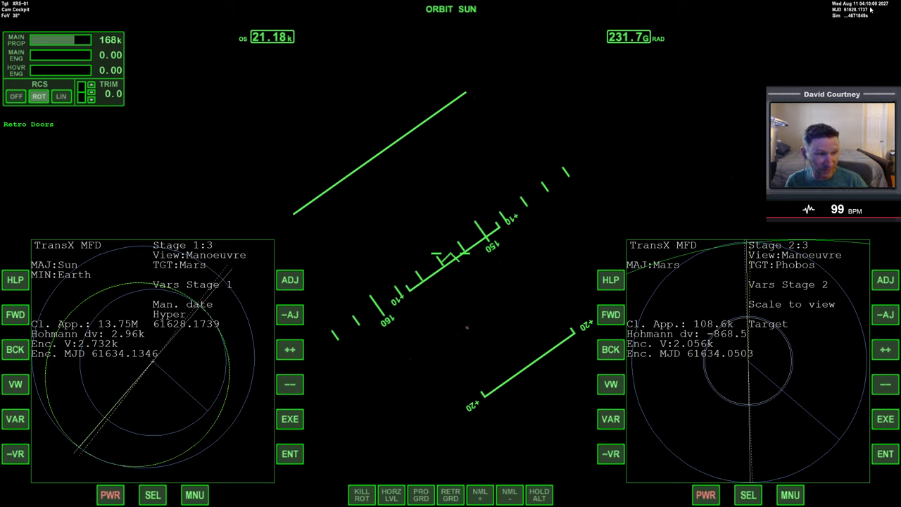
Shift the manoeuvre date slightly later and fine-adjust the plane-change velocity up and down.
{"action": "left_click", "coordinate": [291, 349]}
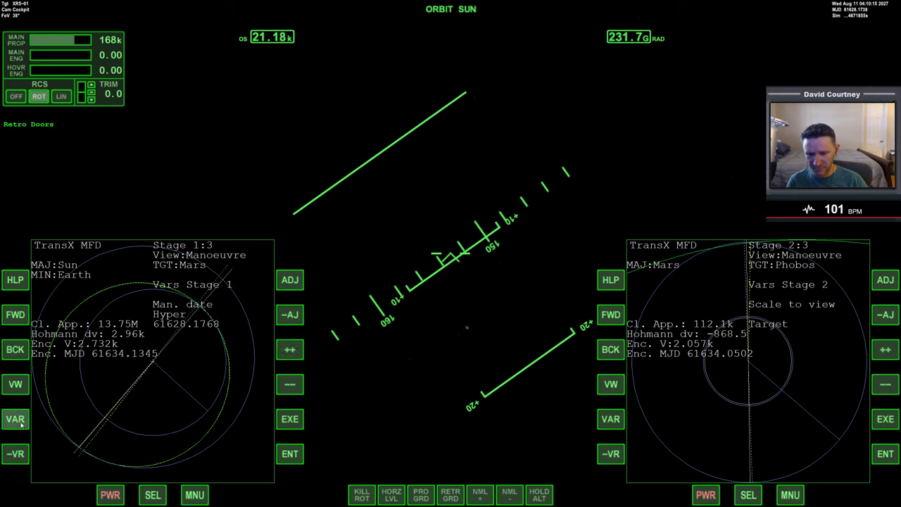
{"action": "left_click", "coordinate": [290, 349]}
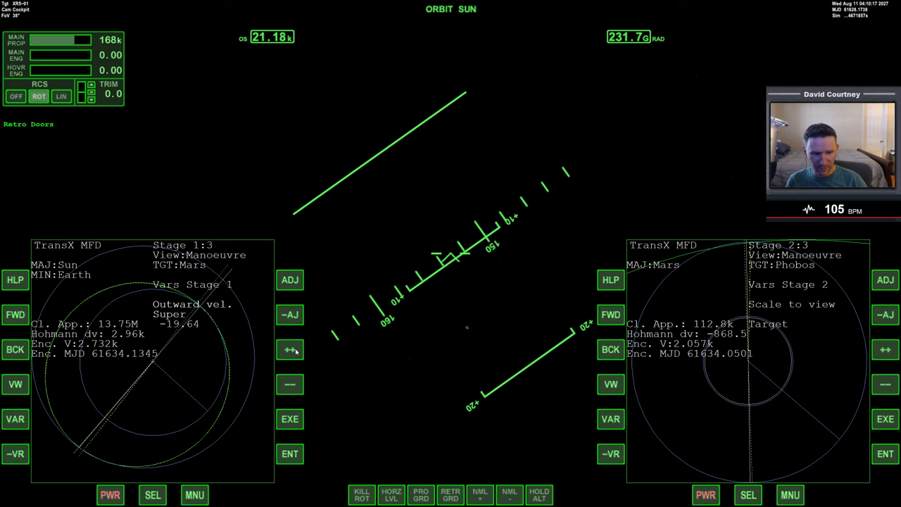
{"action": "left_click", "coordinate": [290, 384]}
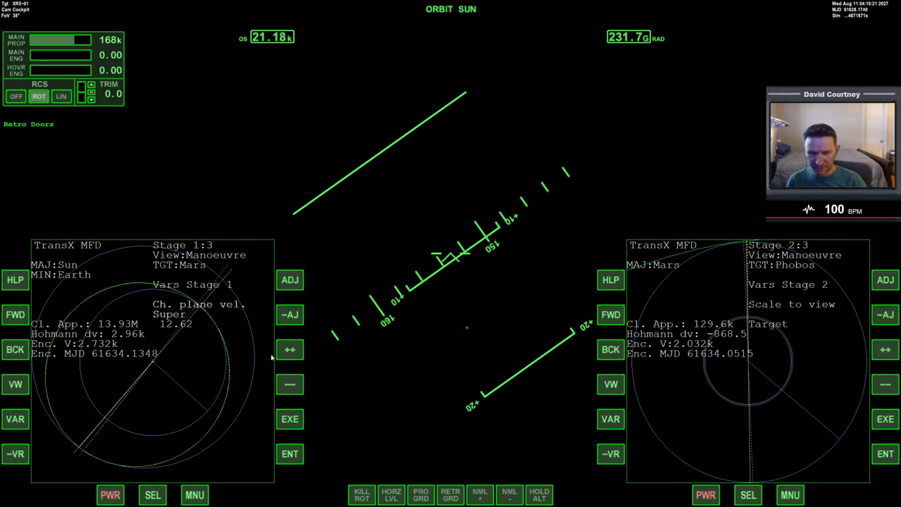
{"action": "left_click", "coordinate": [291, 385]}
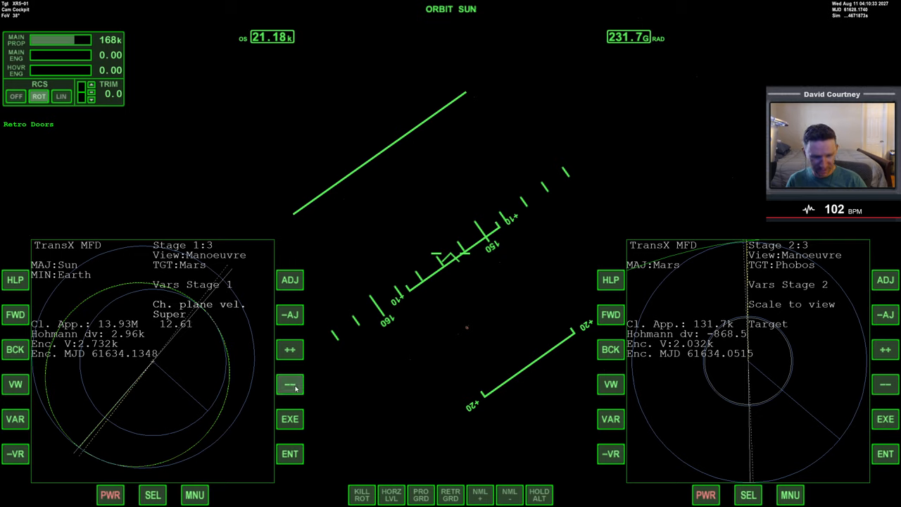
{"action": "left_click", "coordinate": [291, 349]}
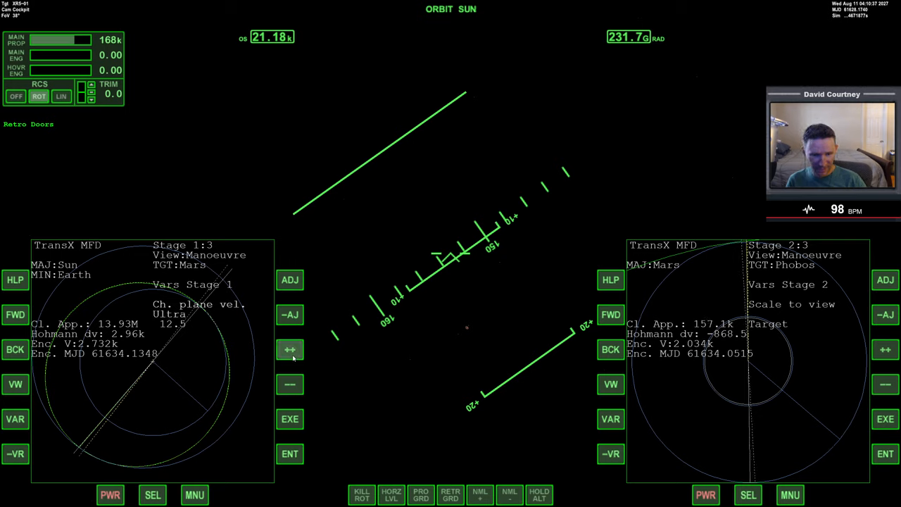
{"action": "left_click", "coordinate": [290, 316]}
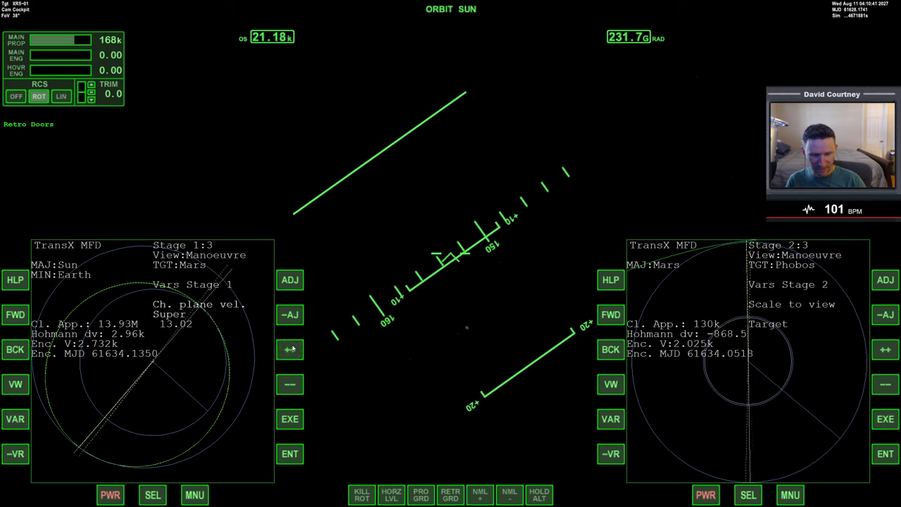
{"action": "left_click", "coordinate": [290, 384]}
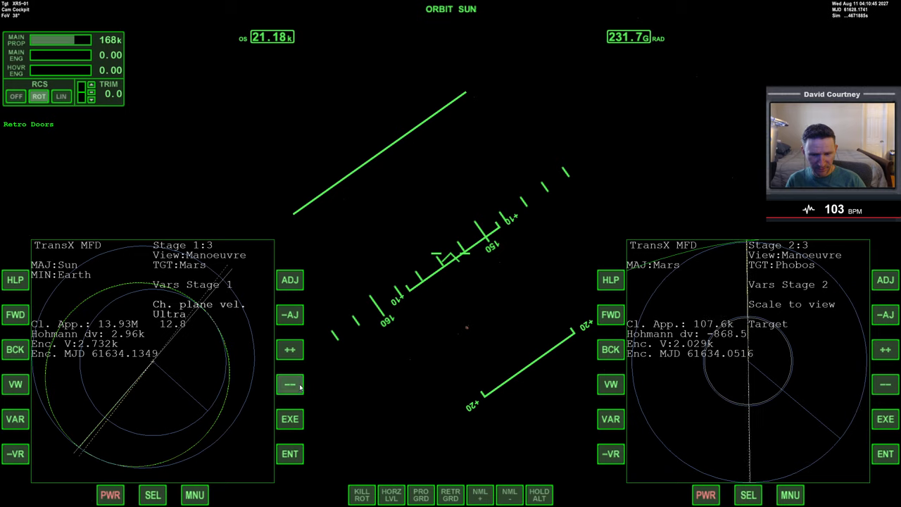
Raise prograde velocity to about 42.31, bringing Phobos closest approach near 25–47k.
{"action": "left_click", "coordinate": [290, 384]}
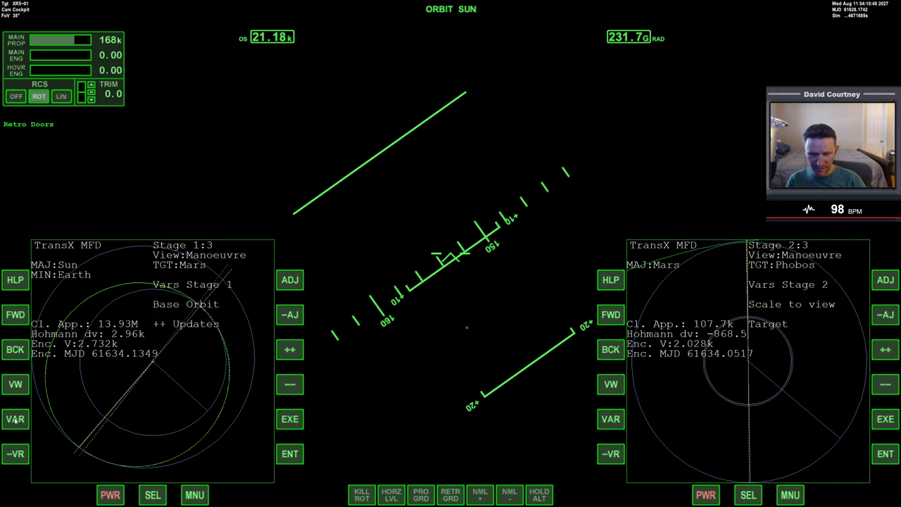
{"action": "left_click", "coordinate": [14, 418]}
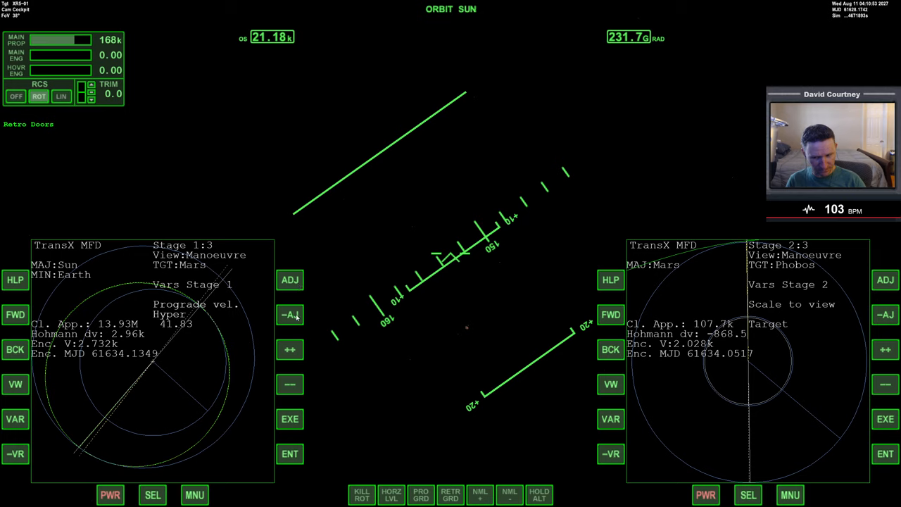
{"action": "left_click", "coordinate": [290, 349]}
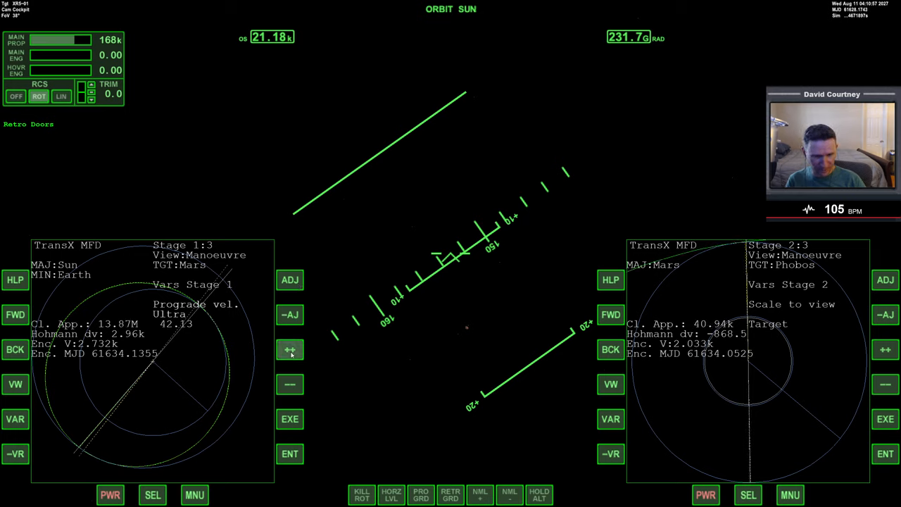
{"action": "left_click", "coordinate": [290, 350]}
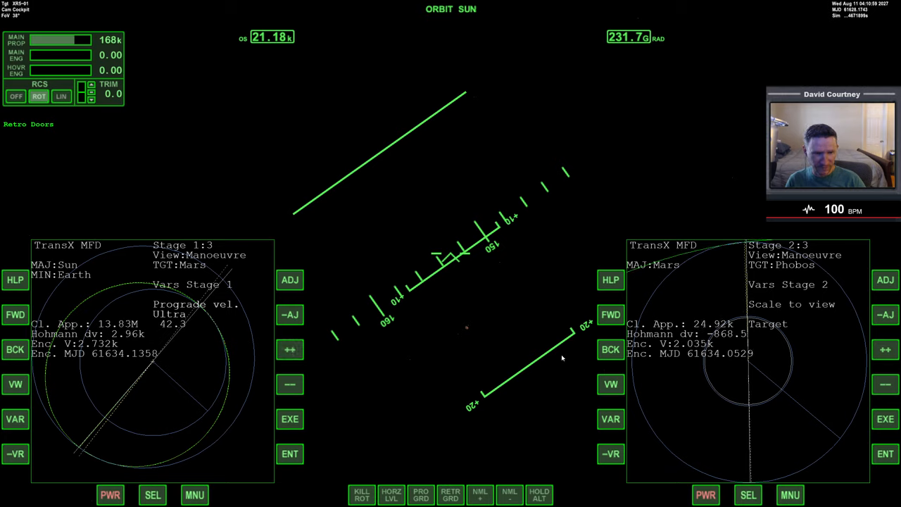
{"action": "left_click", "coordinate": [611, 314]}
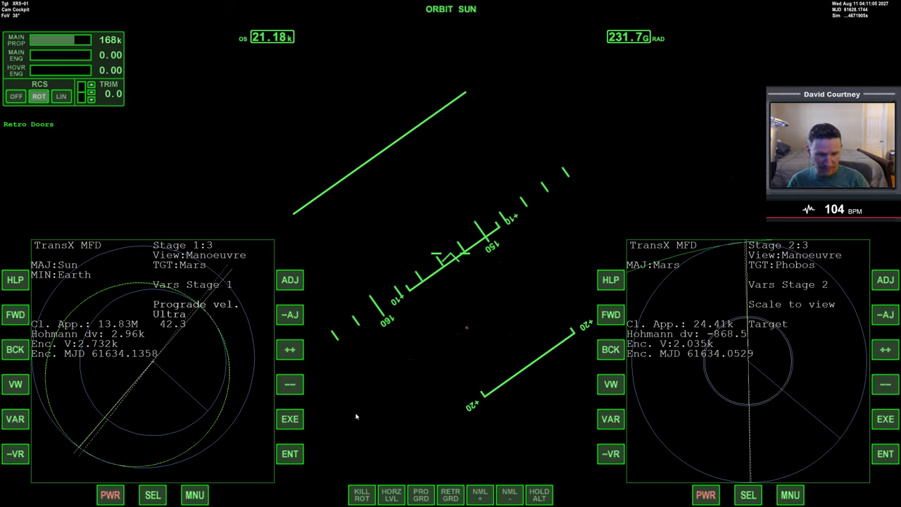
{"action": "mouse_move", "coordinate": [290, 336]}
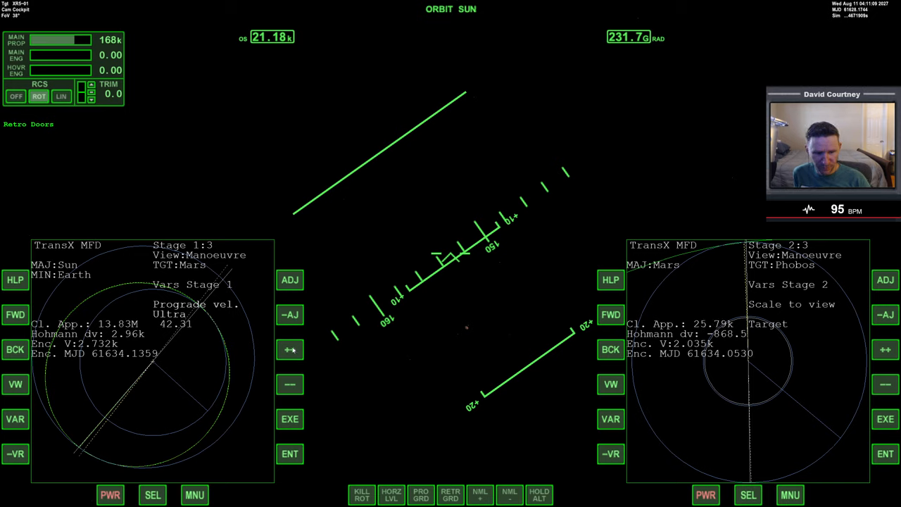
{"action": "left_click", "coordinate": [290, 349]}
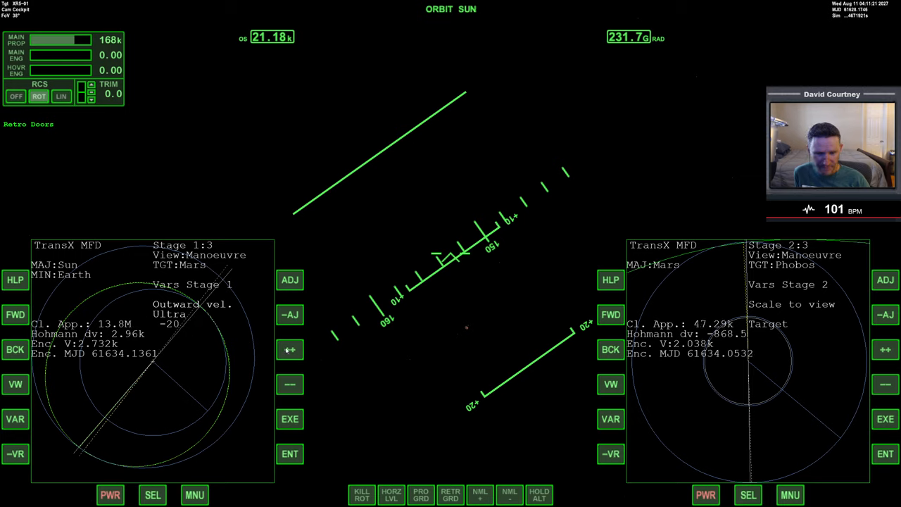
Set outward velocity -20.16 and plane-change 12.71 with finer steps, approach down to 4.848k.
{"action": "left_click", "coordinate": [291, 383]}
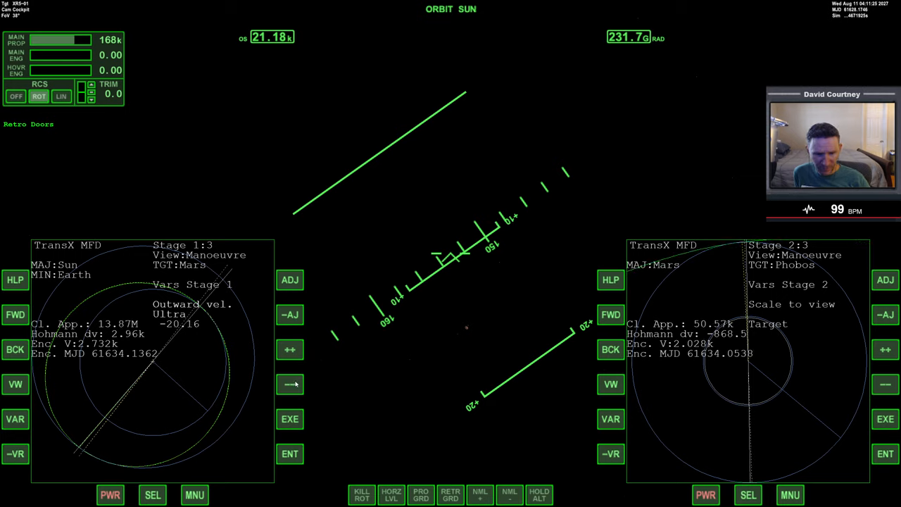
{"action": "left_click", "coordinate": [290, 349]}
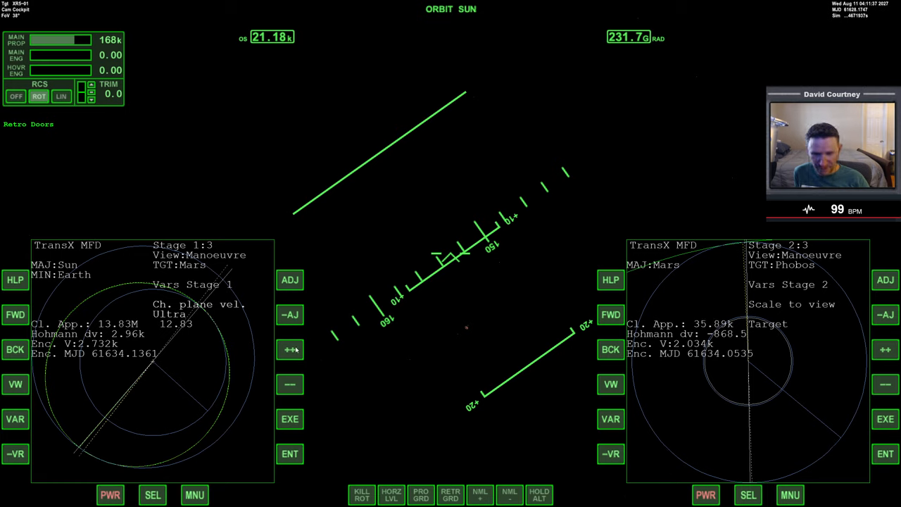
{"action": "left_click", "coordinate": [290, 383]}
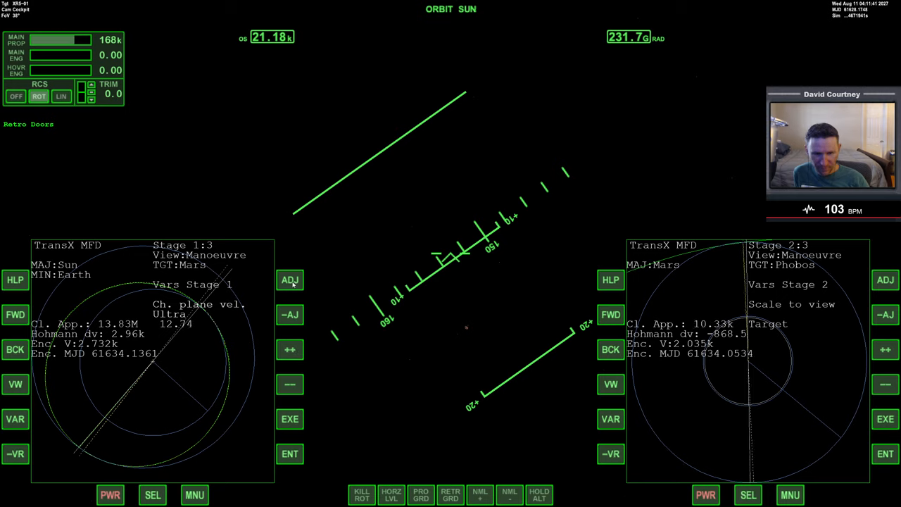
{"action": "left_click", "coordinate": [290, 383]}
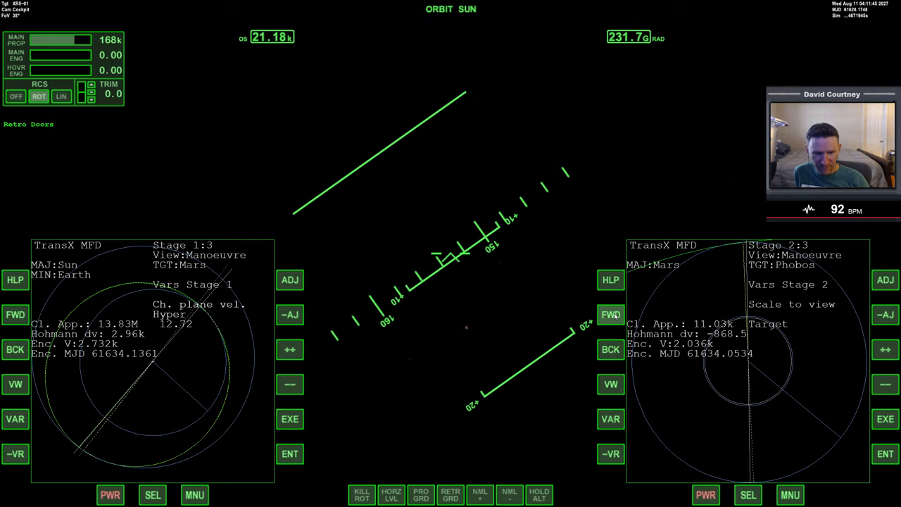
{"action": "left_click", "coordinate": [611, 314]}
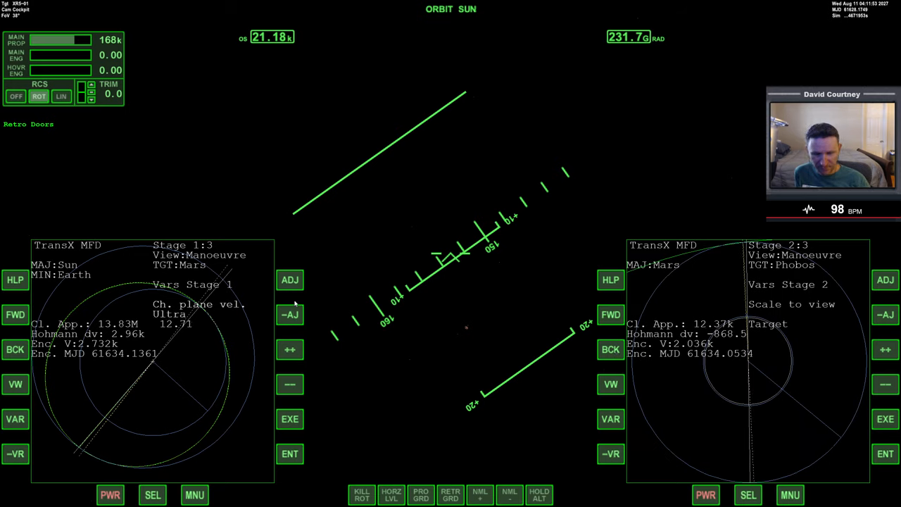
{"action": "left_click", "coordinate": [291, 349]}
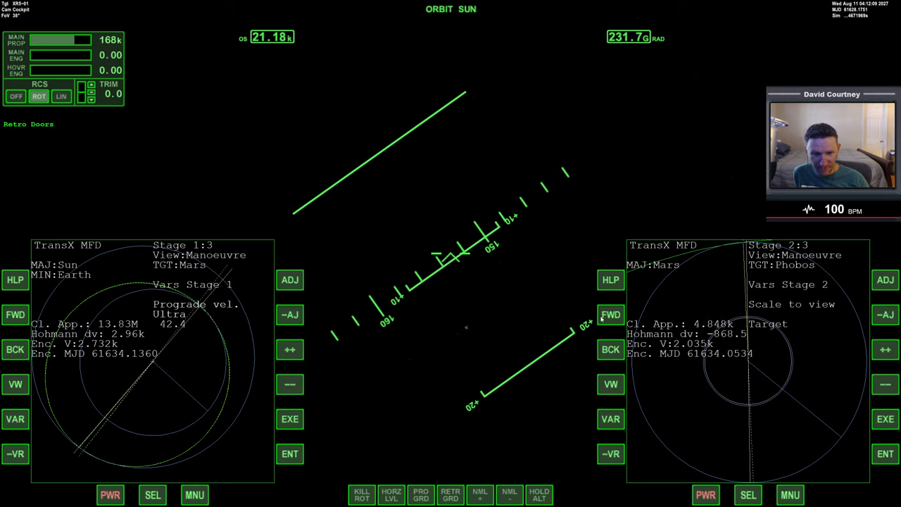
Check the Stage 3 Phobos encounter (periapsis ~368.6, inc 97.5°), settle prograde velocity at 42.38, and show the burn target view.
{"action": "left_click", "coordinate": [611, 315]}
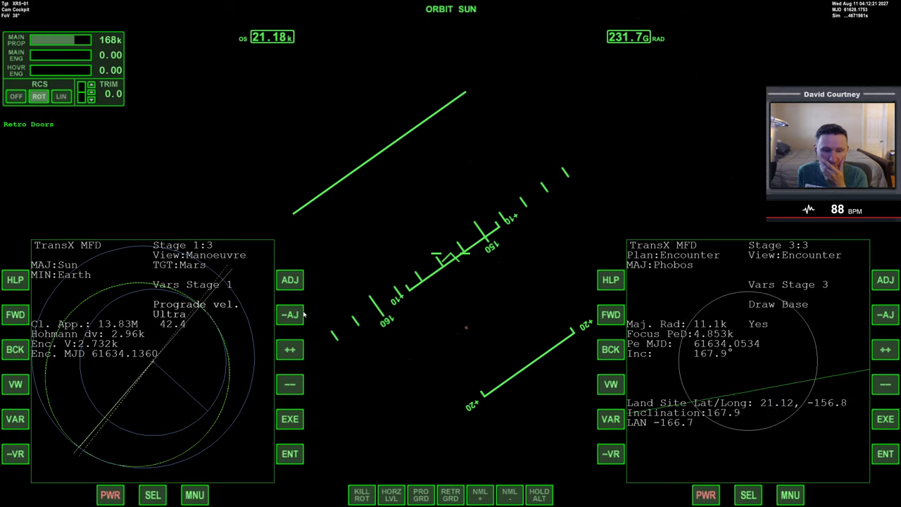
{"action": "left_click", "coordinate": [611, 349]}
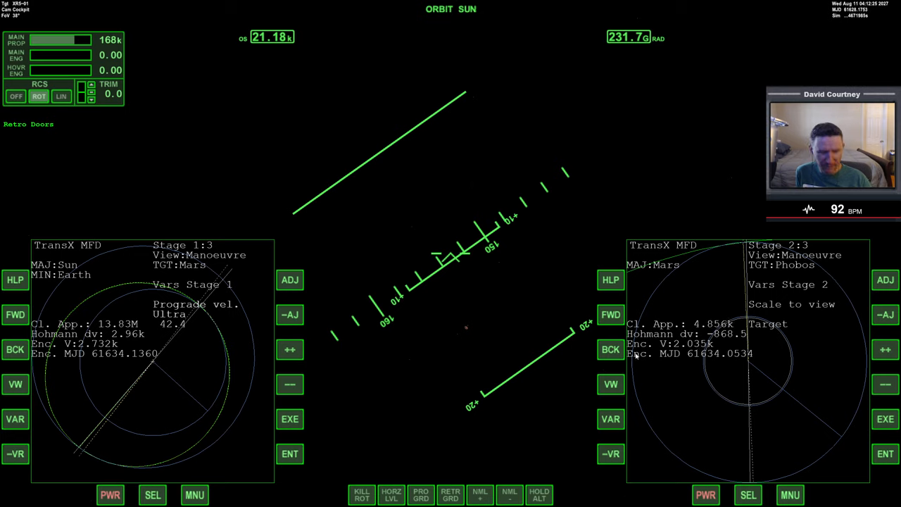
{"action": "mouse_move", "coordinate": [345, 374]}
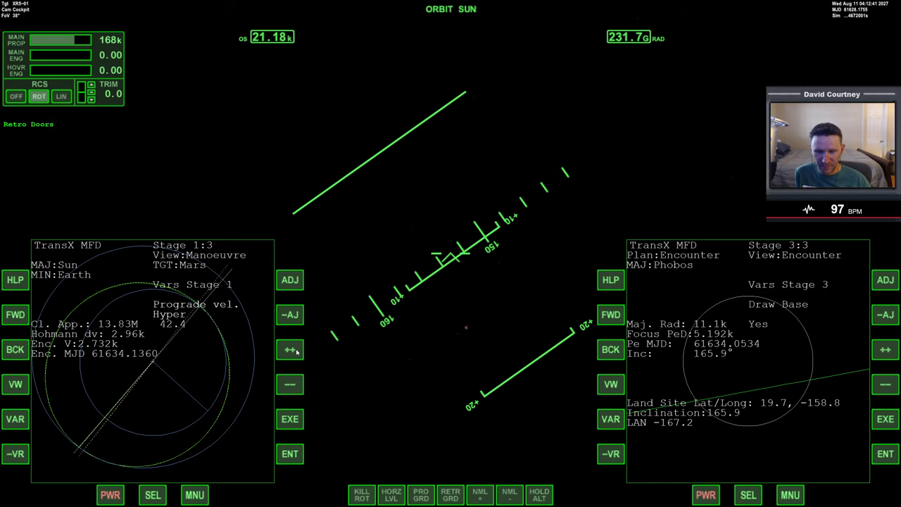
{"action": "left_click", "coordinate": [290, 349]}
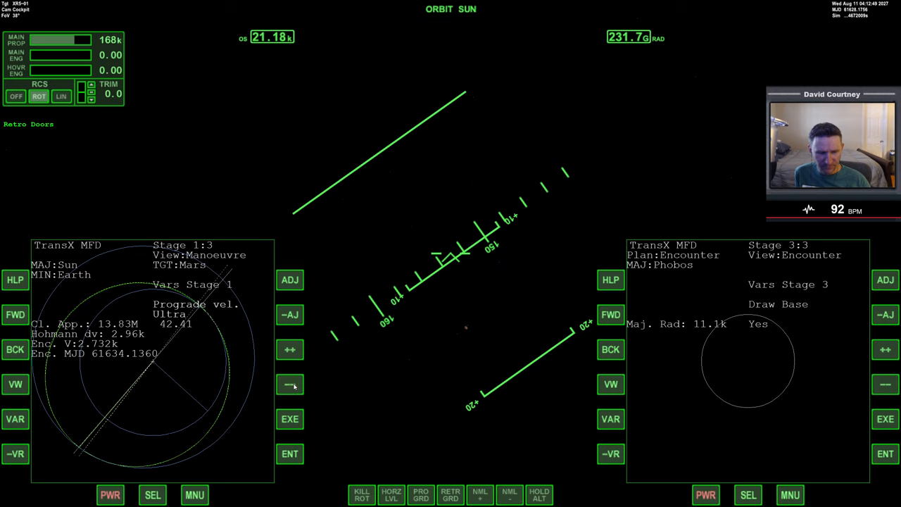
{"action": "left_click", "coordinate": [290, 385]}
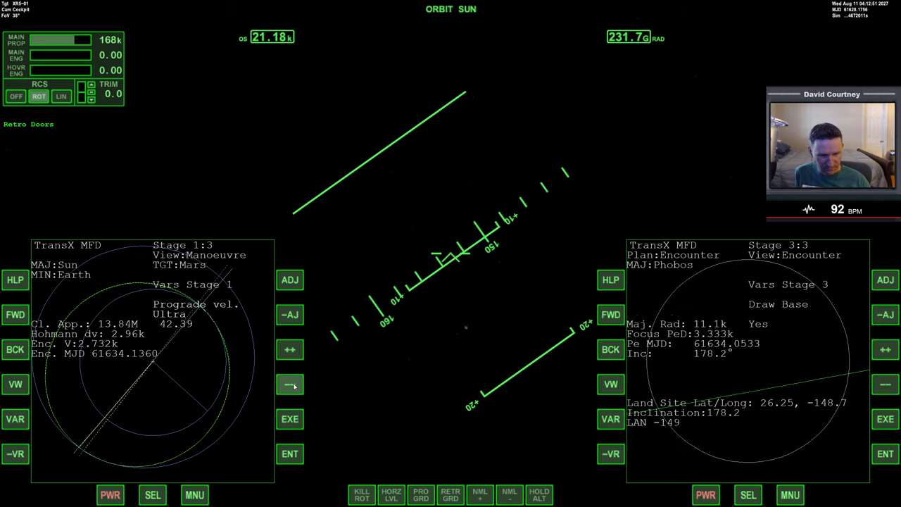
{"action": "left_click", "coordinate": [290, 385]}
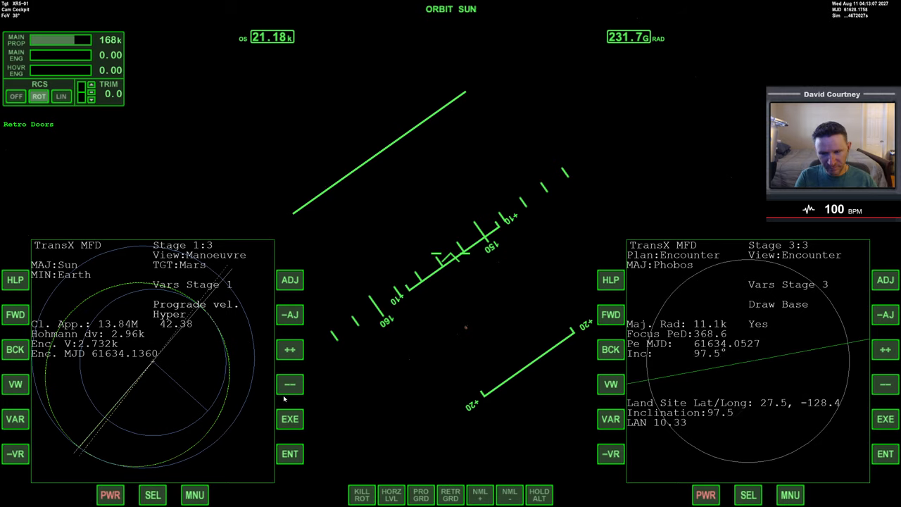
{"action": "left_click", "coordinate": [14, 383]}
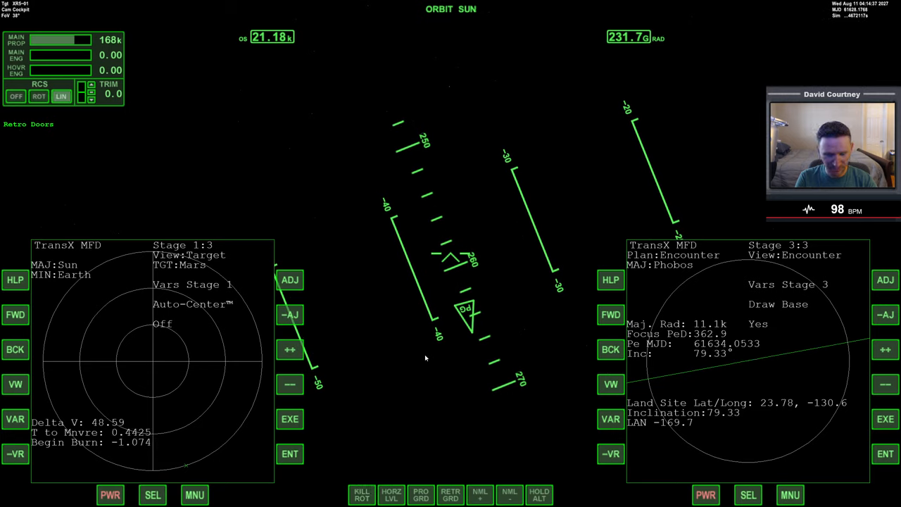
Return the left TransX display to the Stage 1 manoeuvre plan after aligning on the 48.59 delta-V burn marker.
{"action": "left_click", "coordinate": [39, 96]}
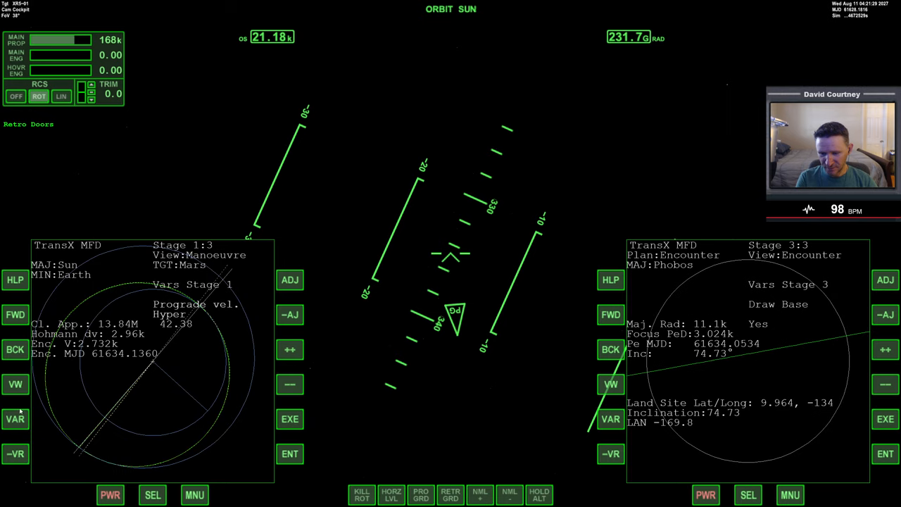
Shift the manoeuvre date to 61628.1823, giving about 55.57° Phobos encounter inclination, then return to Target view.
{"action": "left_click", "coordinate": [15, 420]}
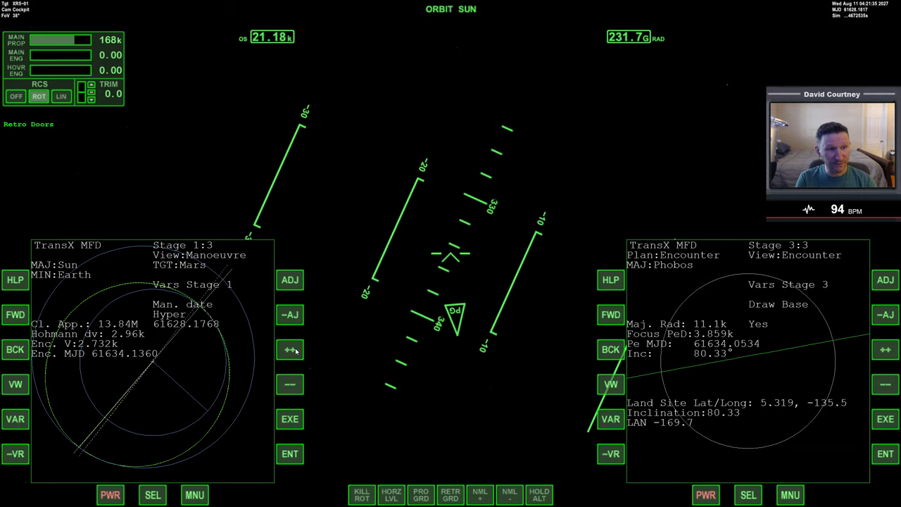
{"action": "left_click", "coordinate": [290, 349]}
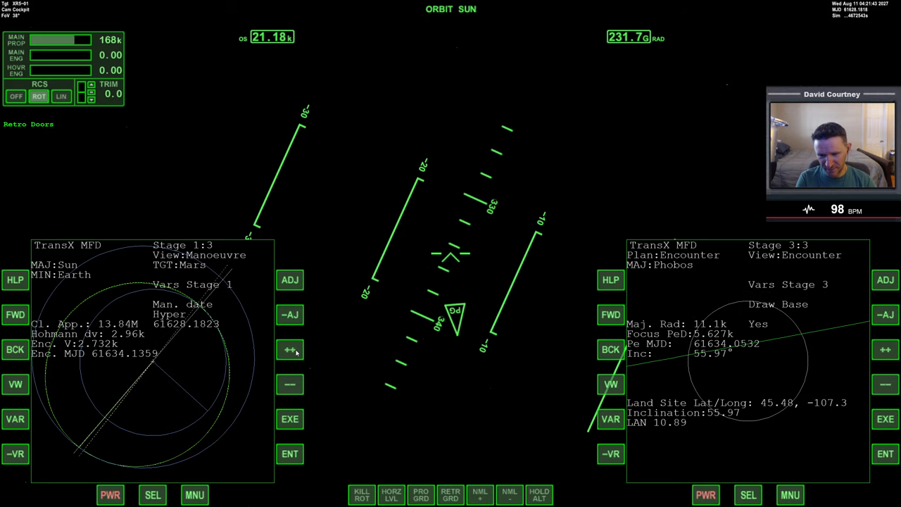
{"action": "left_click", "coordinate": [290, 349]}
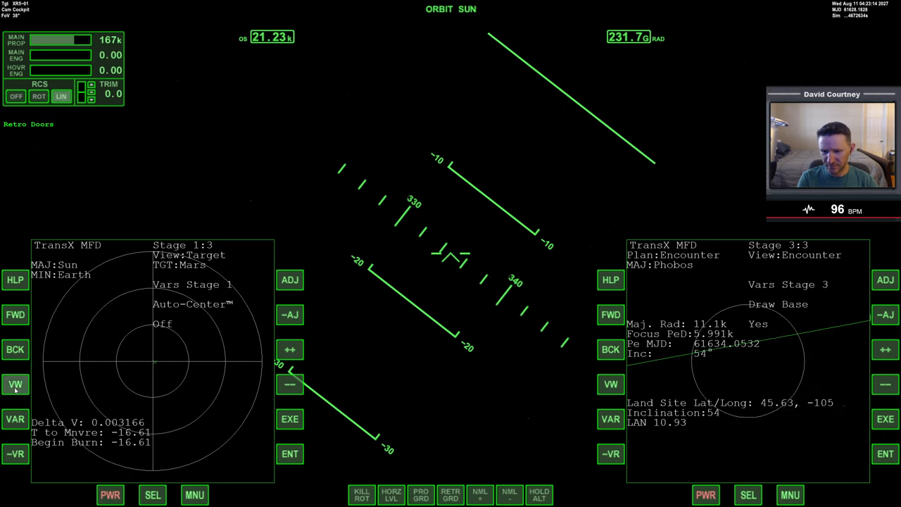
Return to the Stage 1 manoeuvre plan showing Phobos periapsis 5.722k at 52.69° inclination.
{"action": "left_click", "coordinate": [15, 384]}
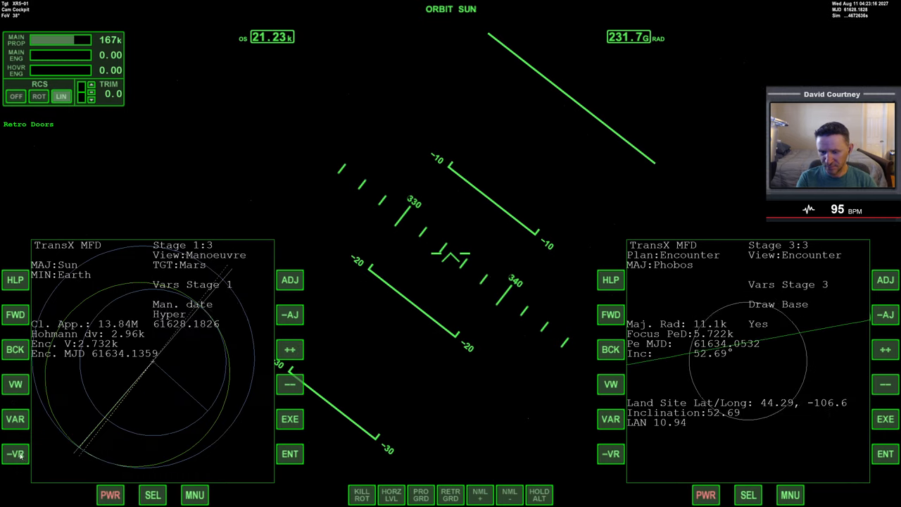